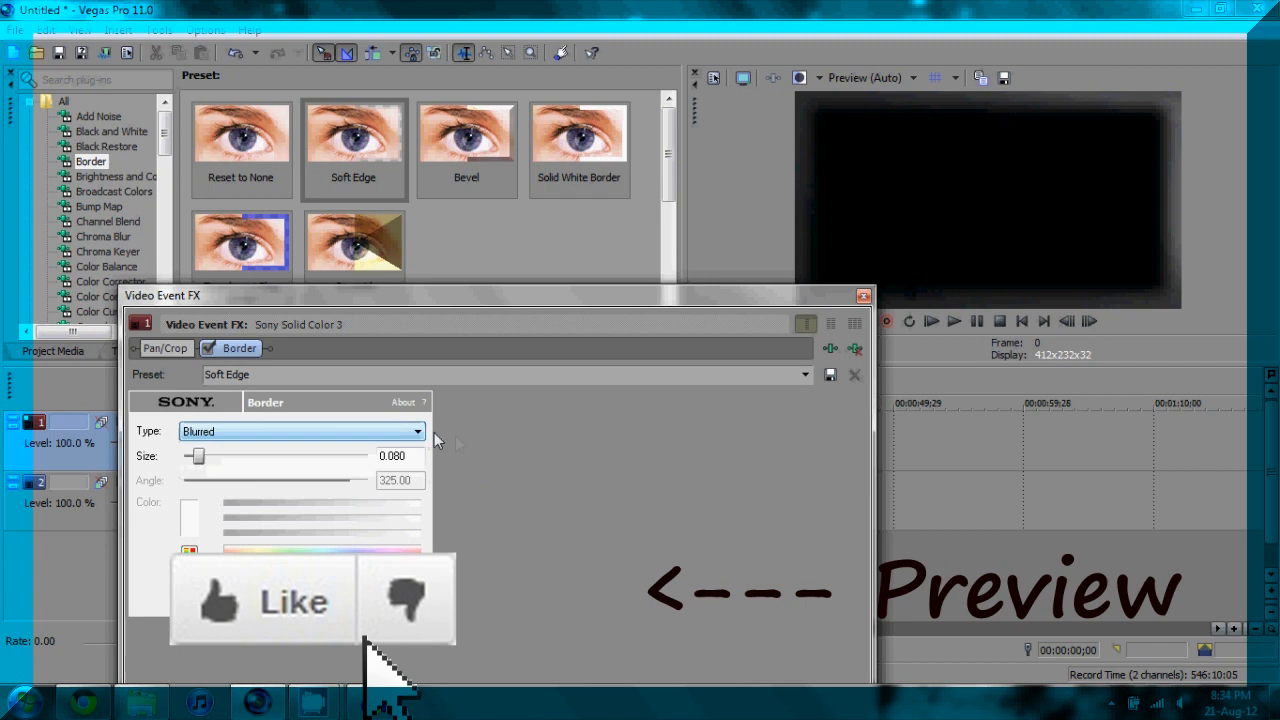
Close the border effect settings and insert a new empty video track above the clip
{"action": "left_click", "coordinate": [864, 296]}
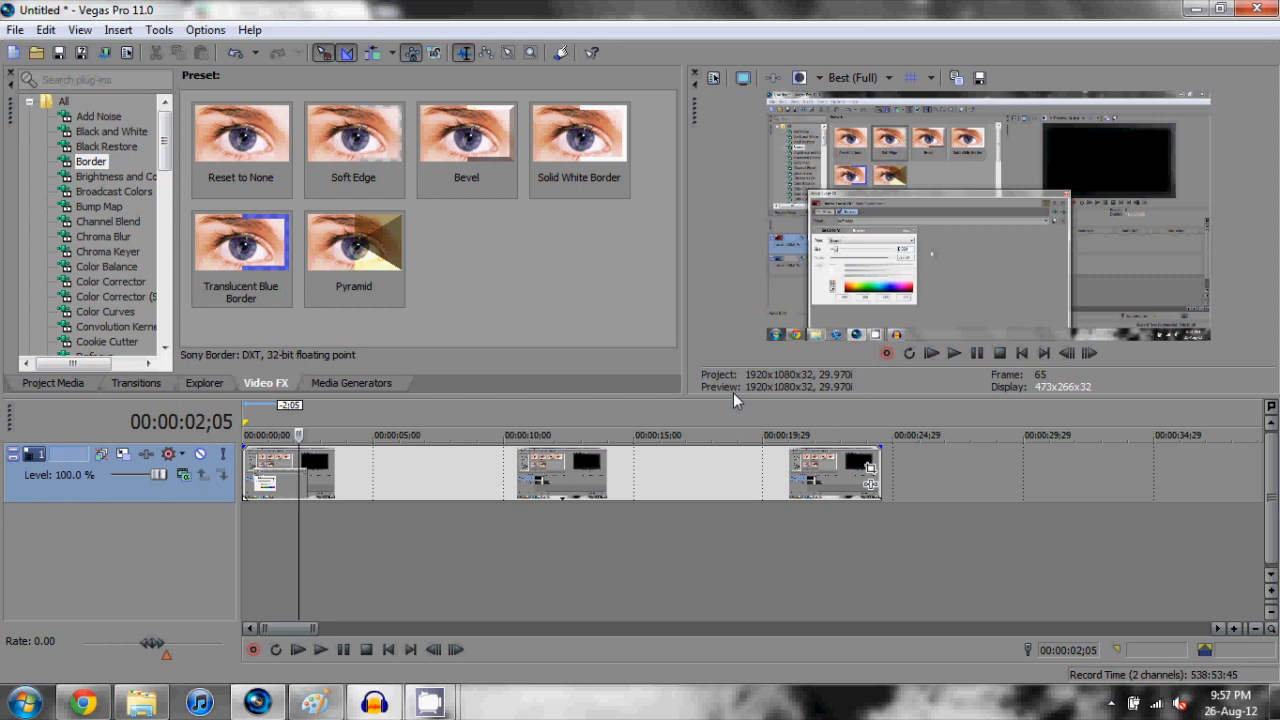
{"action": "mouse_move", "coordinate": [750, 392]}
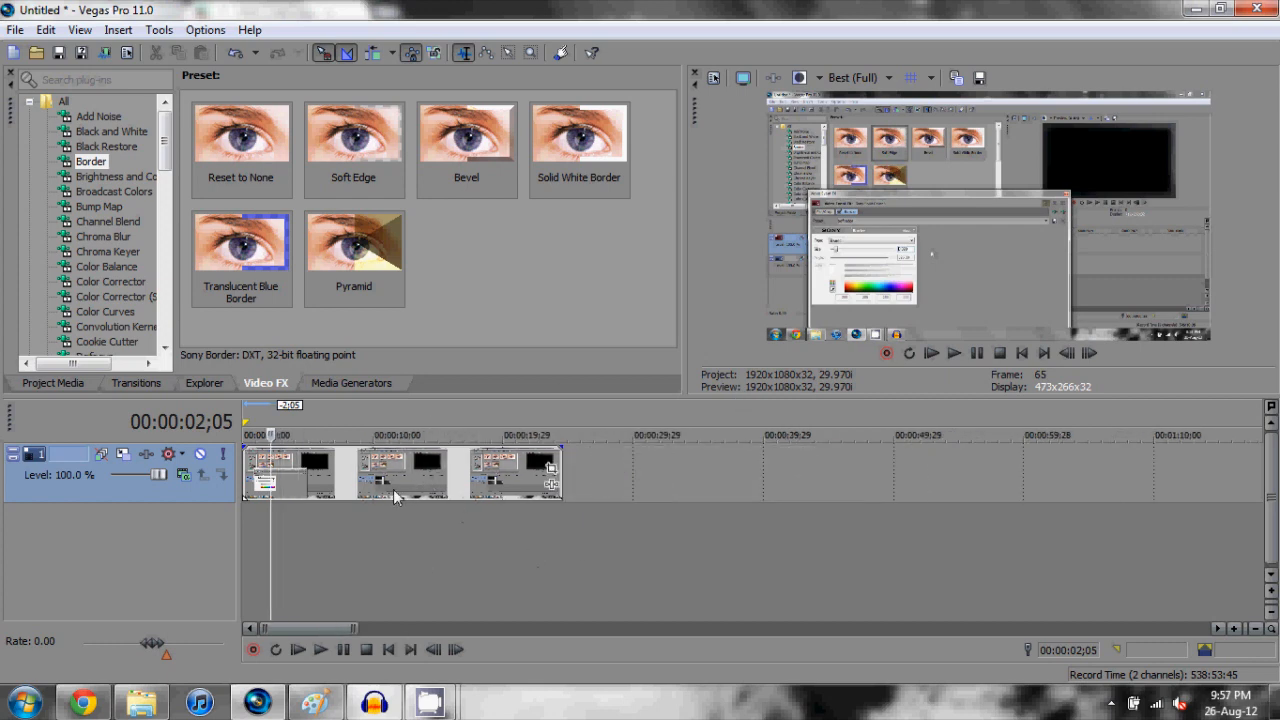
{"action": "right_click", "coordinate": [396, 496]}
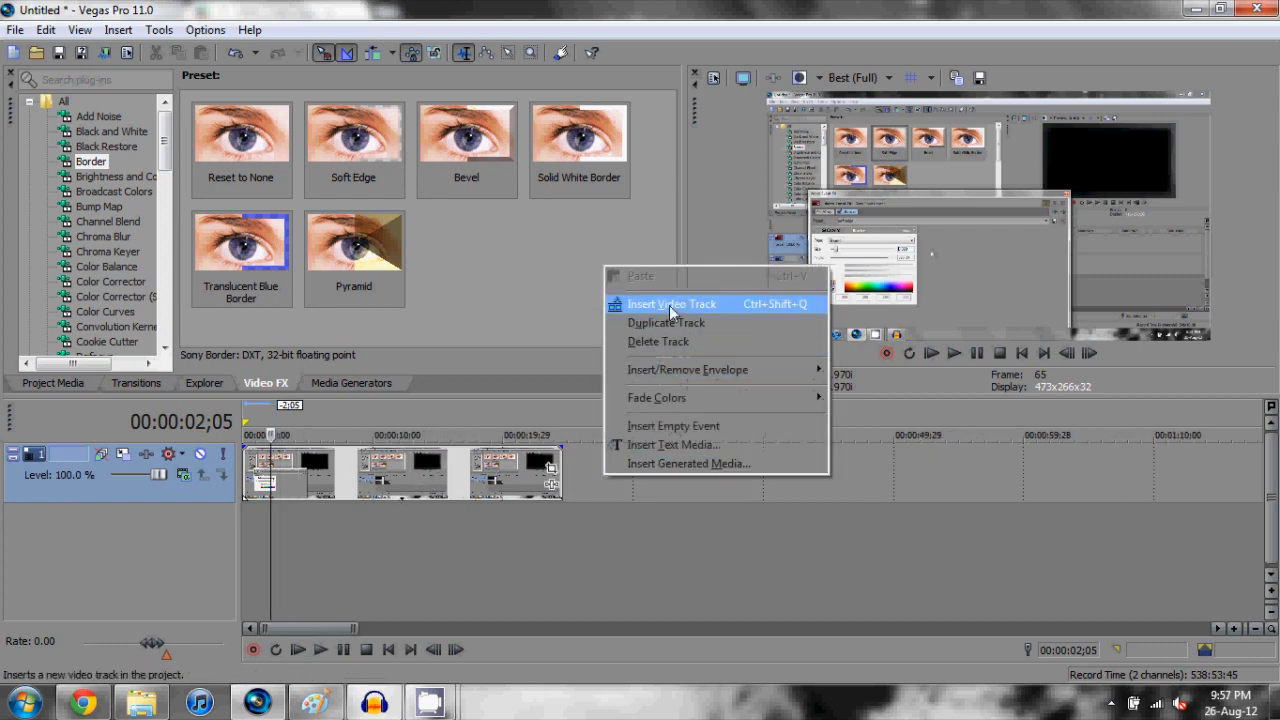
{"action": "left_click", "coordinate": [672, 304]}
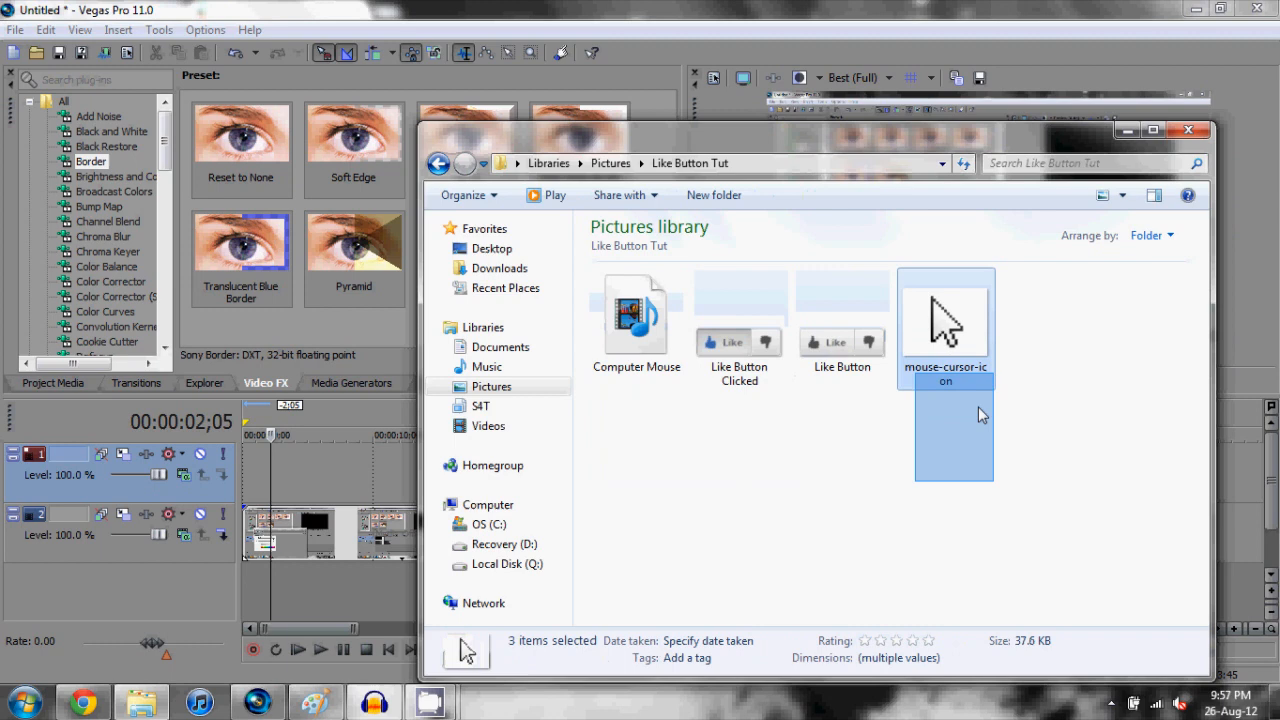
Select the plain Like Button JPEG in the Like Button Tut folder
{"action": "left_click", "coordinate": [956, 528]}
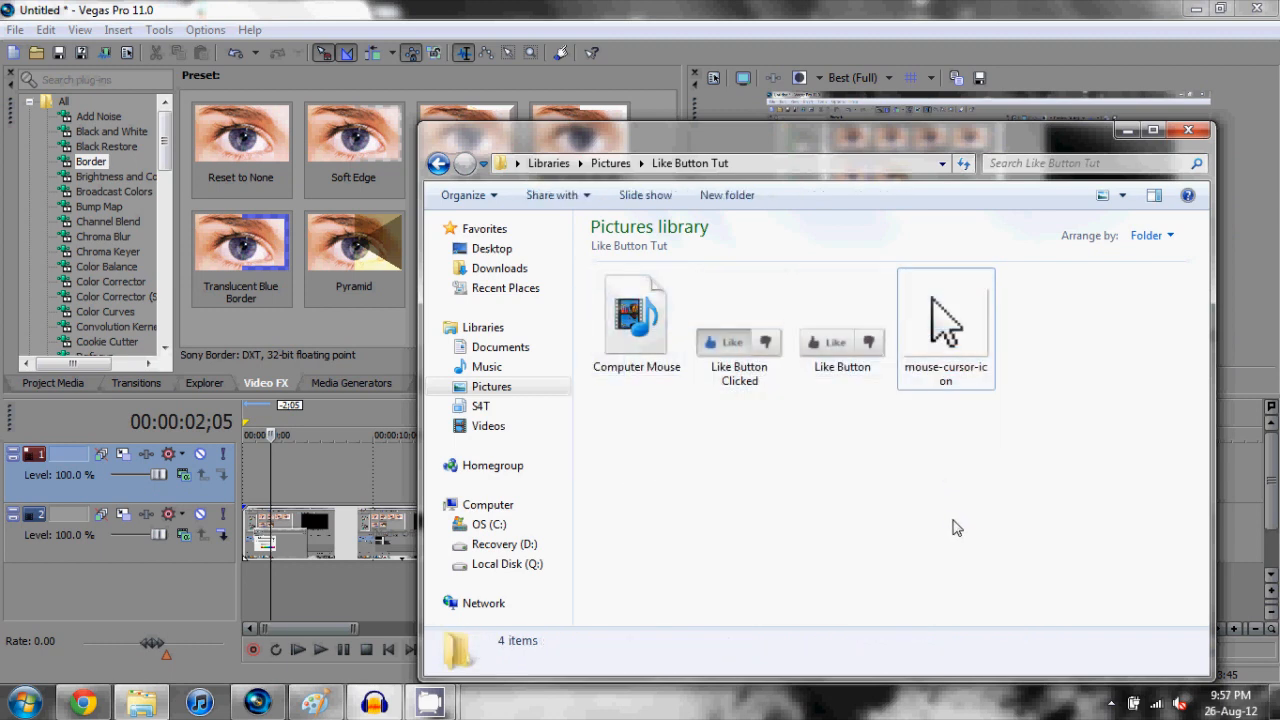
{"action": "left_click", "coordinate": [842, 316]}
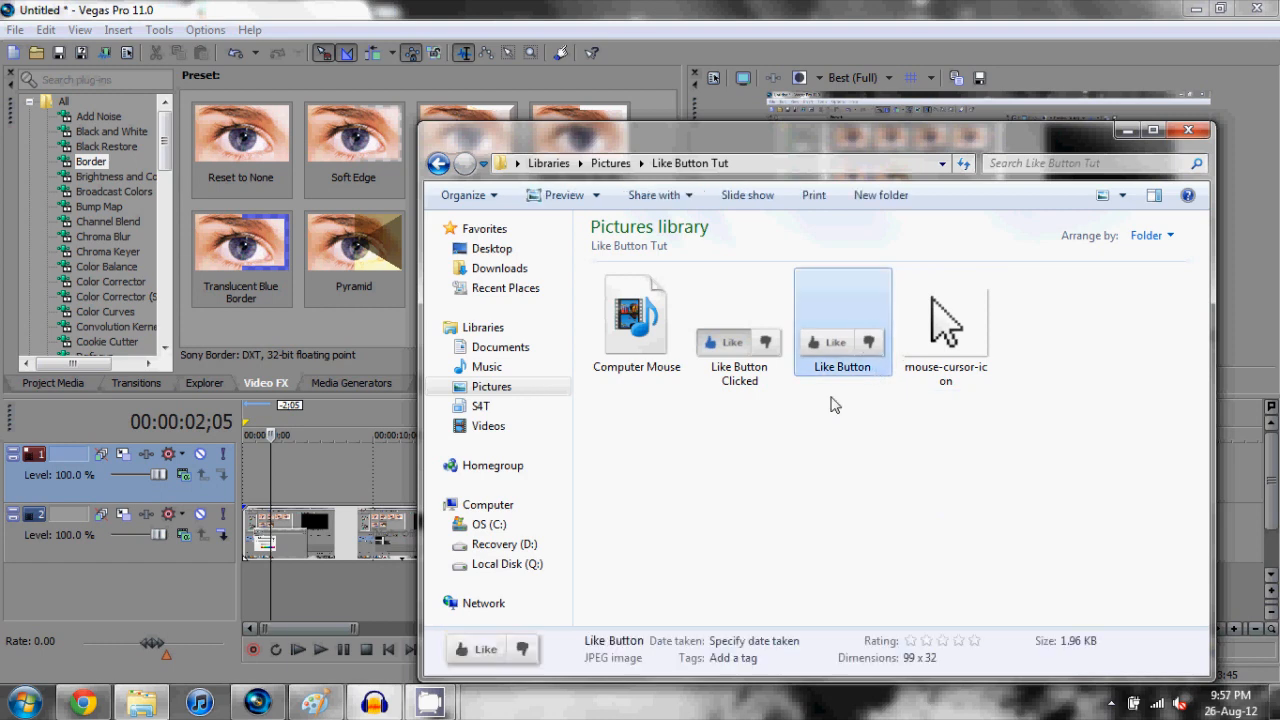
{"action": "mouse_move", "coordinate": [240, 464]}
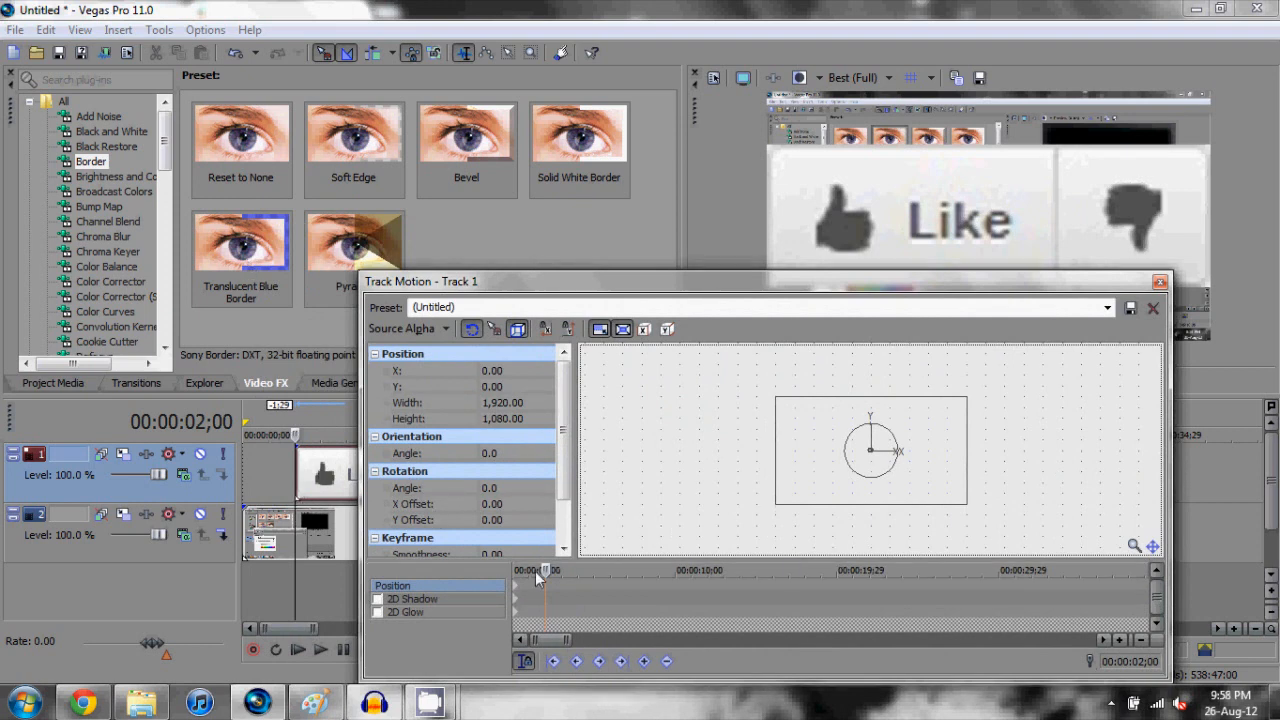
{"action": "mouse_move", "coordinate": [622, 328]}
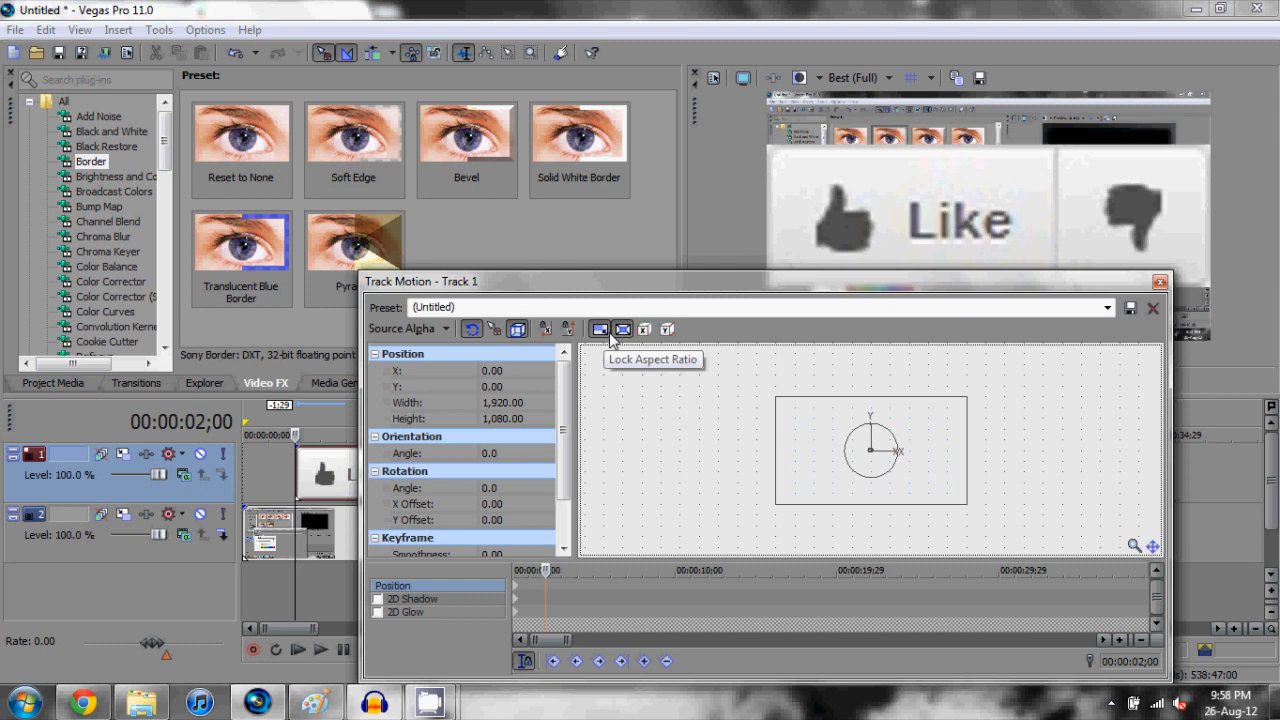
{"action": "mouse_move", "coordinate": [776, 396]}
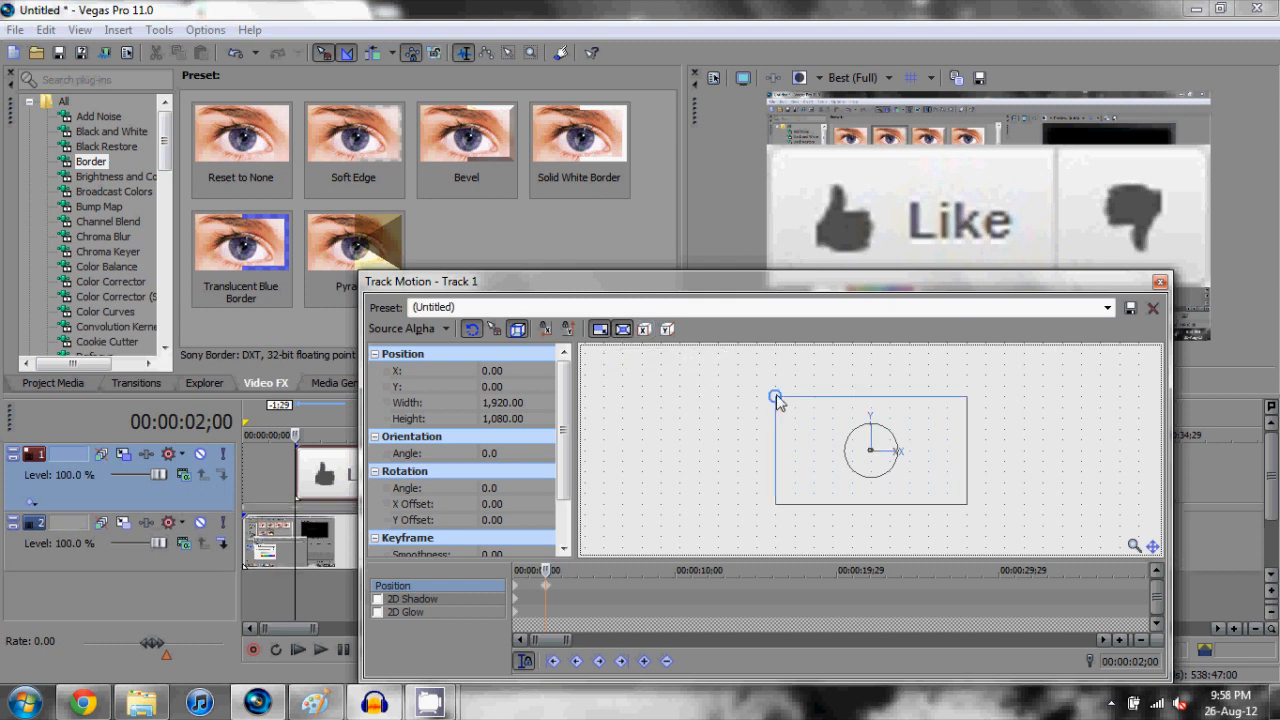
Shrink the Like button with locked aspect ratio and move it toward the lower left
{"action": "left_click_drag", "start_coordinate": [776, 396], "coordinate": [820, 420]}
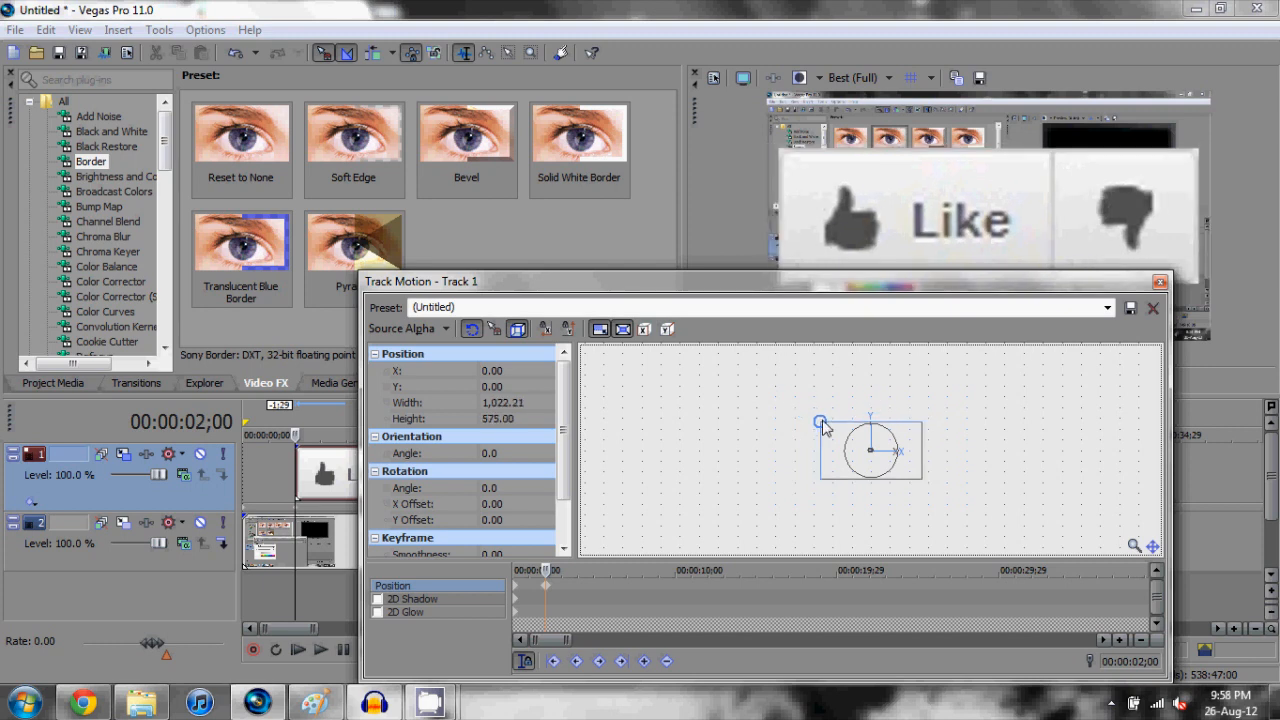
{"action": "left_click_drag", "start_coordinate": [820, 420], "coordinate": [832, 428]}
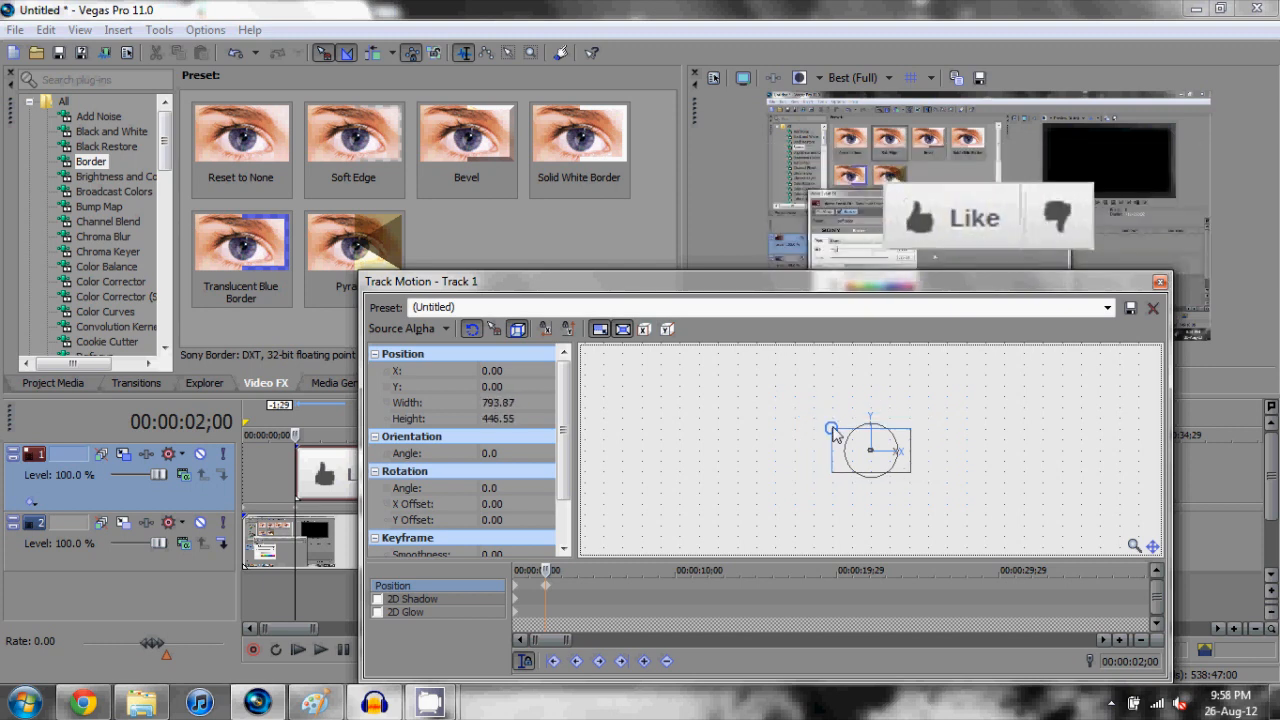
{"action": "left_click_drag", "start_coordinate": [832, 428], "coordinate": [844, 436]}
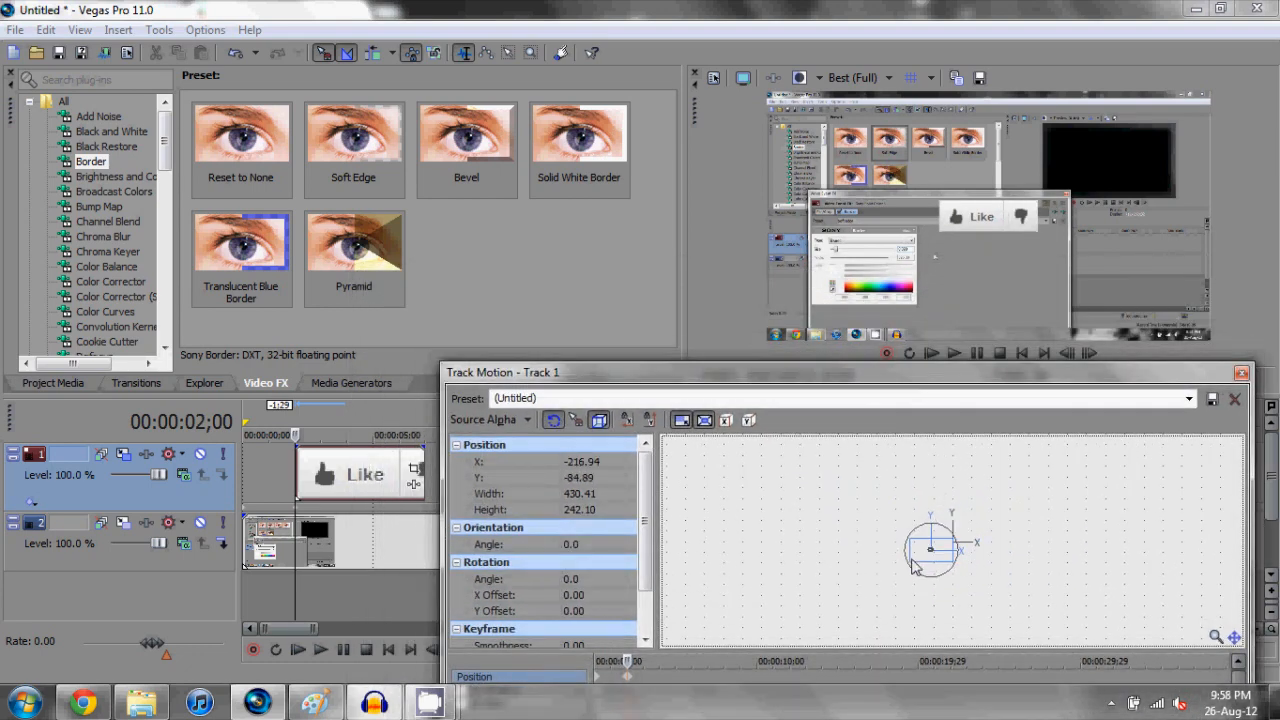
{"action": "left_click_drag", "start_coordinate": [930, 548], "coordinate": [904, 578]}
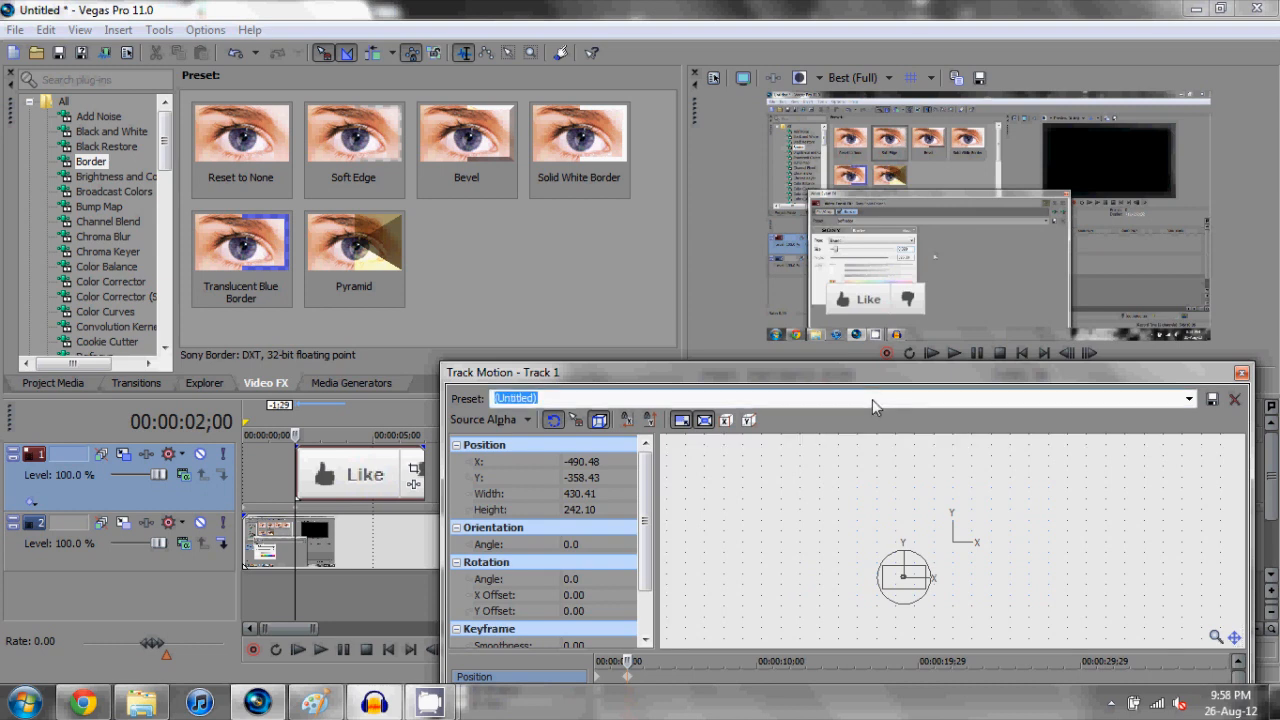
Save the placement as a Track Motion preset named Like Button Position
{"action": "type", "text": "Like BUtton Position"}
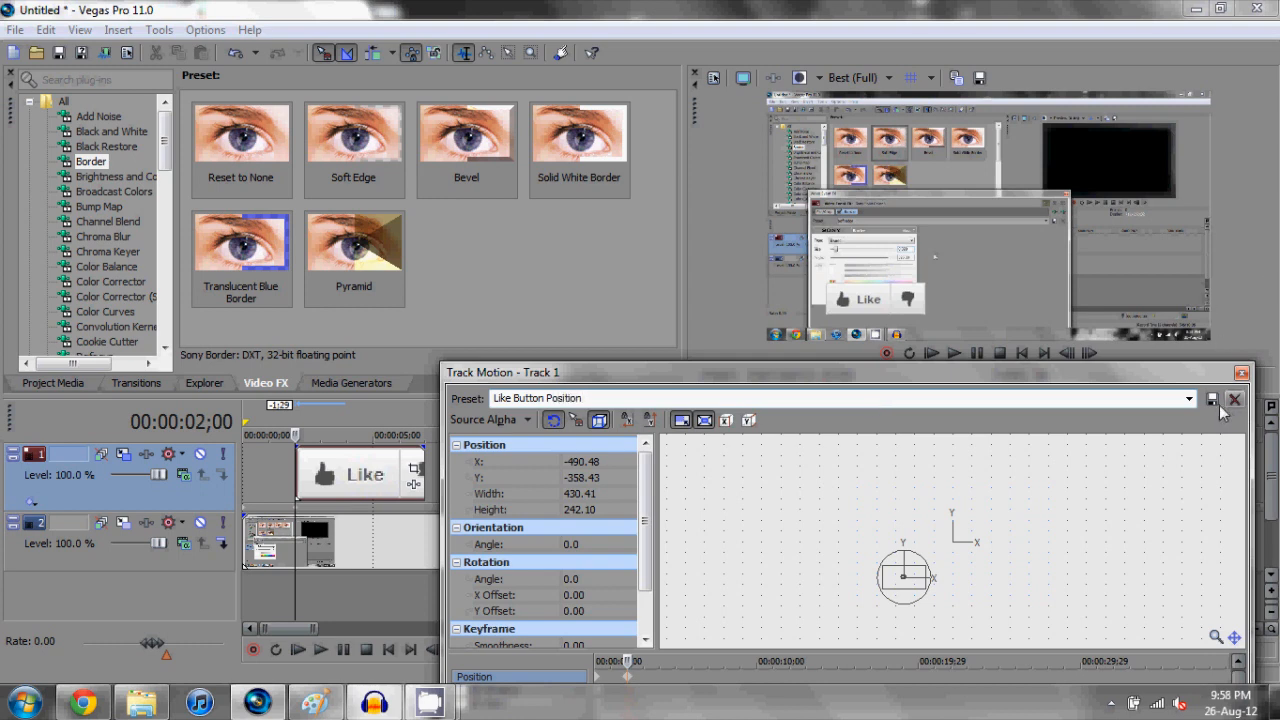
{"action": "left_click", "coordinate": [1234, 400]}
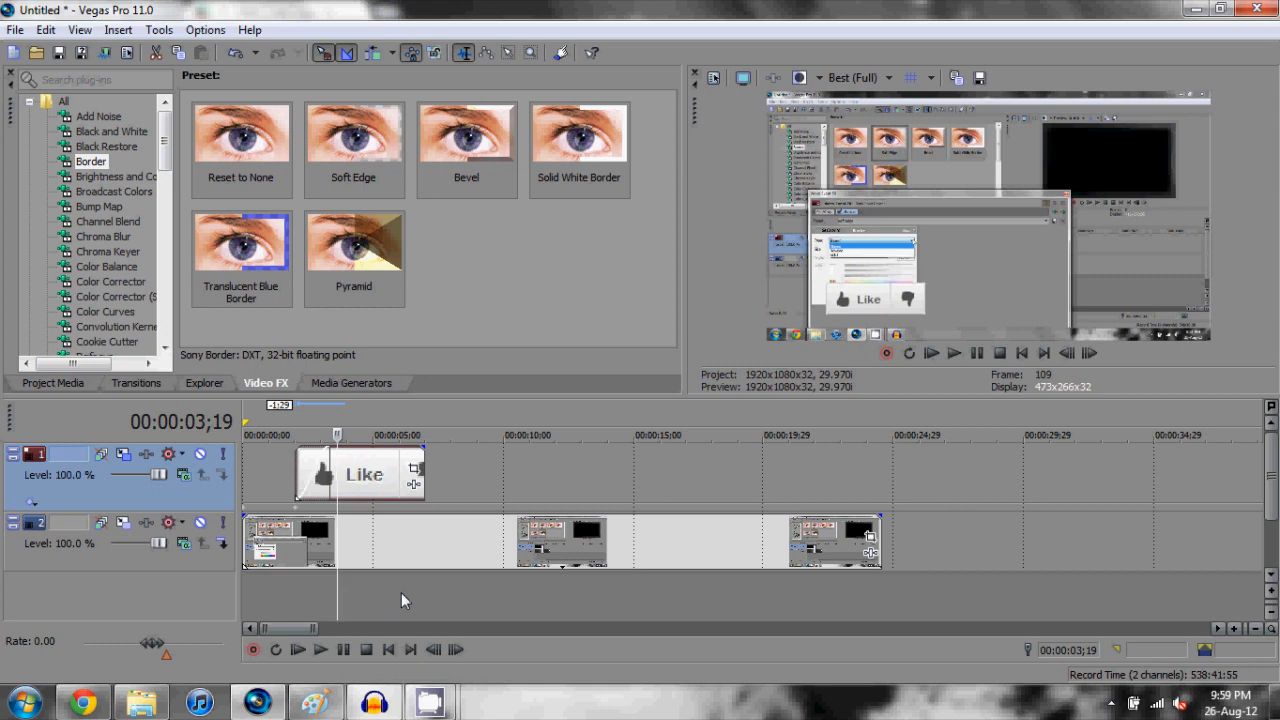
{"action": "mouse_move", "coordinate": [464, 524]}
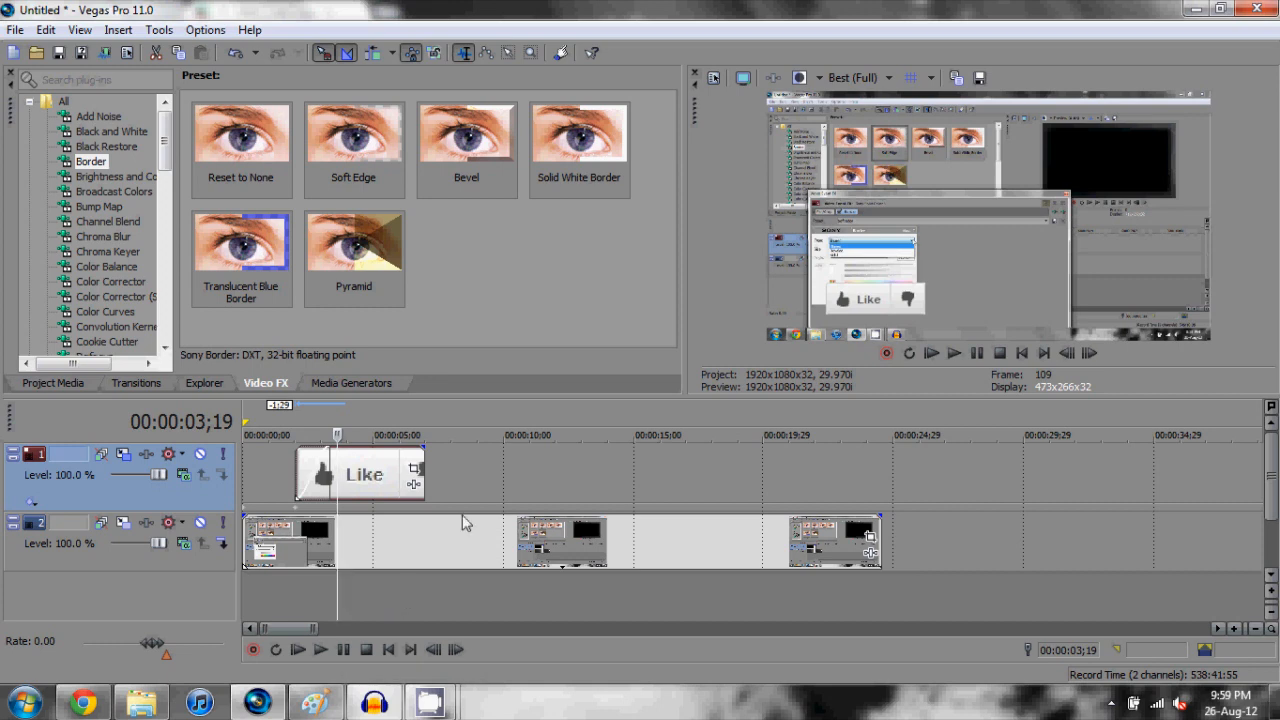
Rename the track LB, add a Cursor track above it and bring in the mouse-cursor-icon image
{"action": "left_click", "coordinate": [136, 384]}
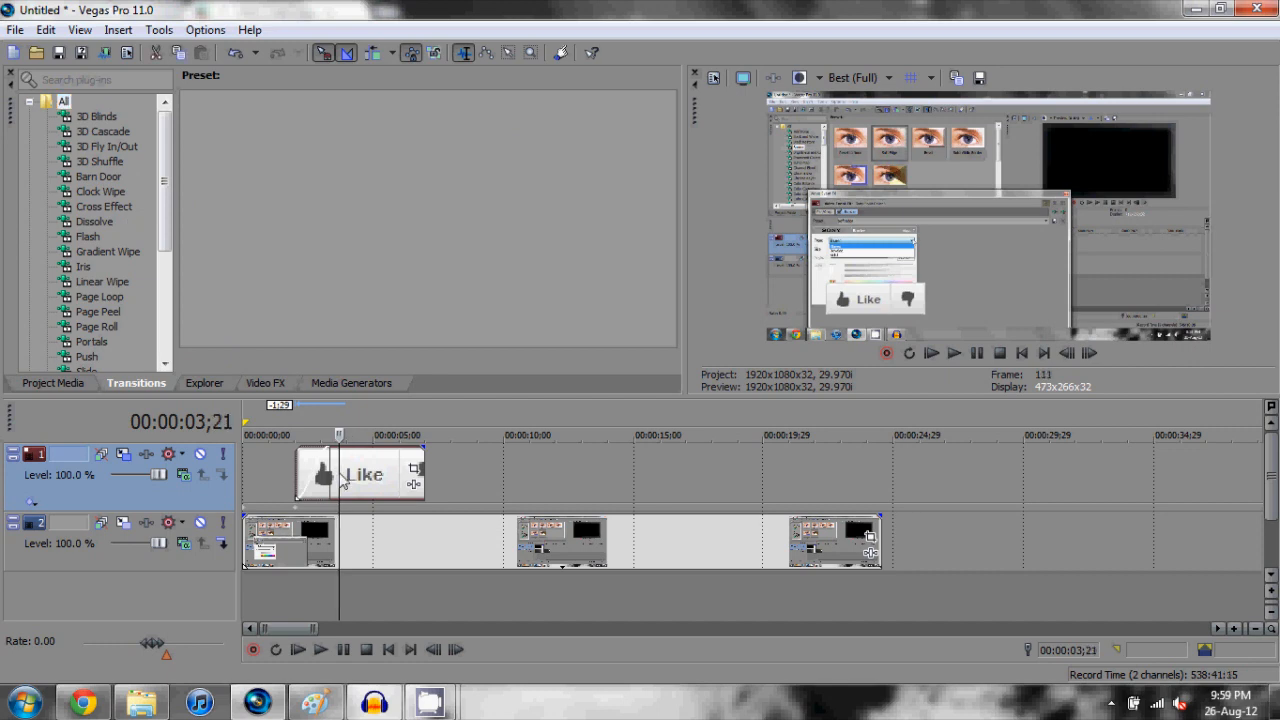
{"action": "mouse_move", "coordinate": [360, 486]}
{"action": "type", "text": "LB"}
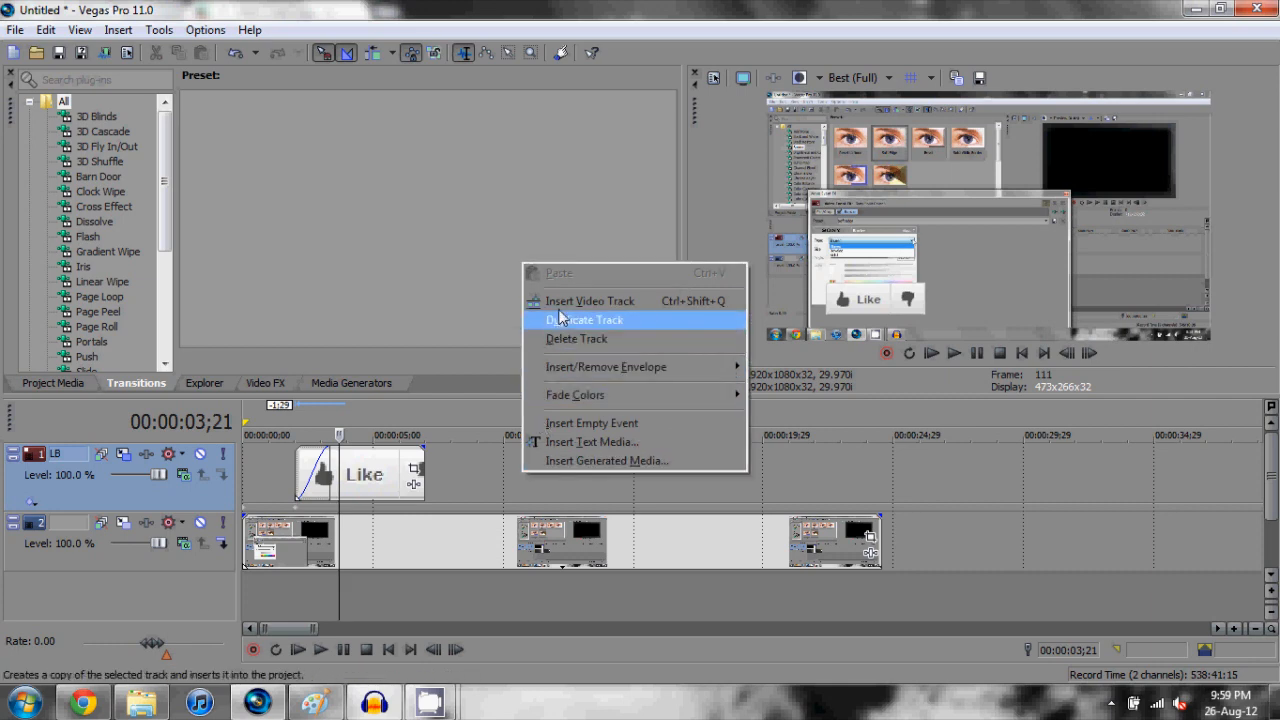
{"action": "left_click", "coordinate": [584, 320]}
{"action": "type", "text": "Cursor"}
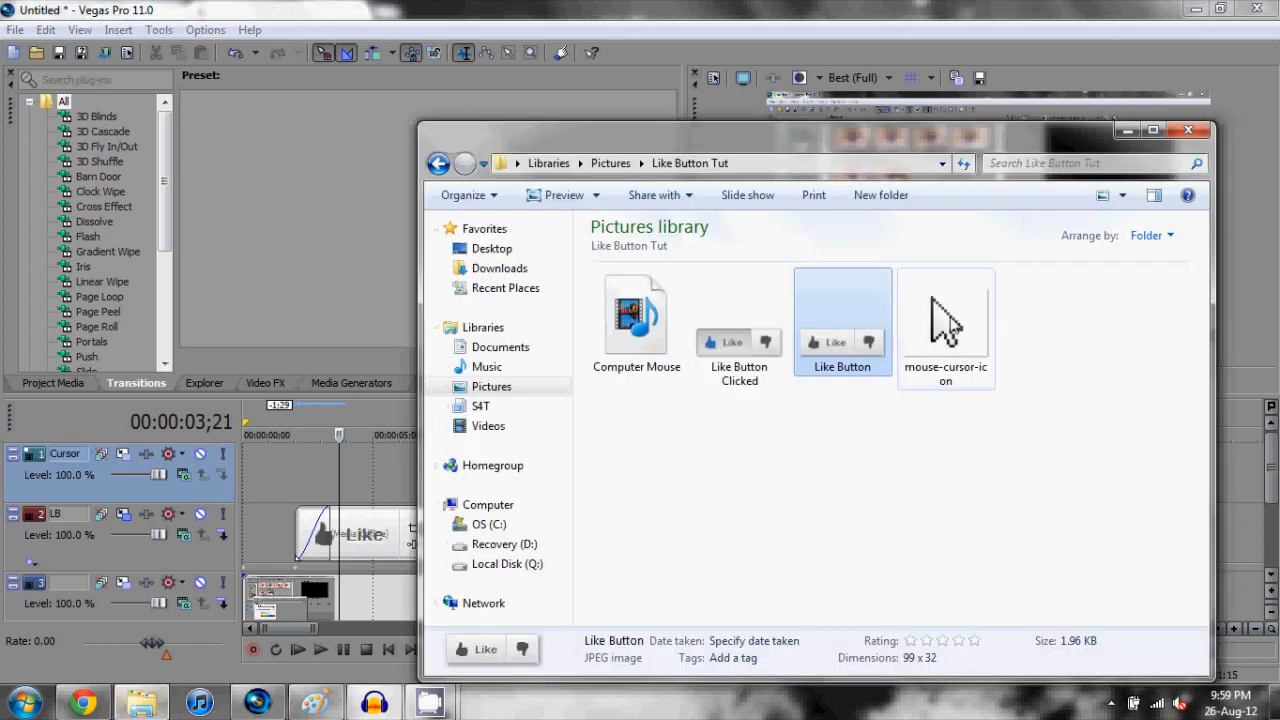
{"action": "left_click", "coordinate": [944, 324]}
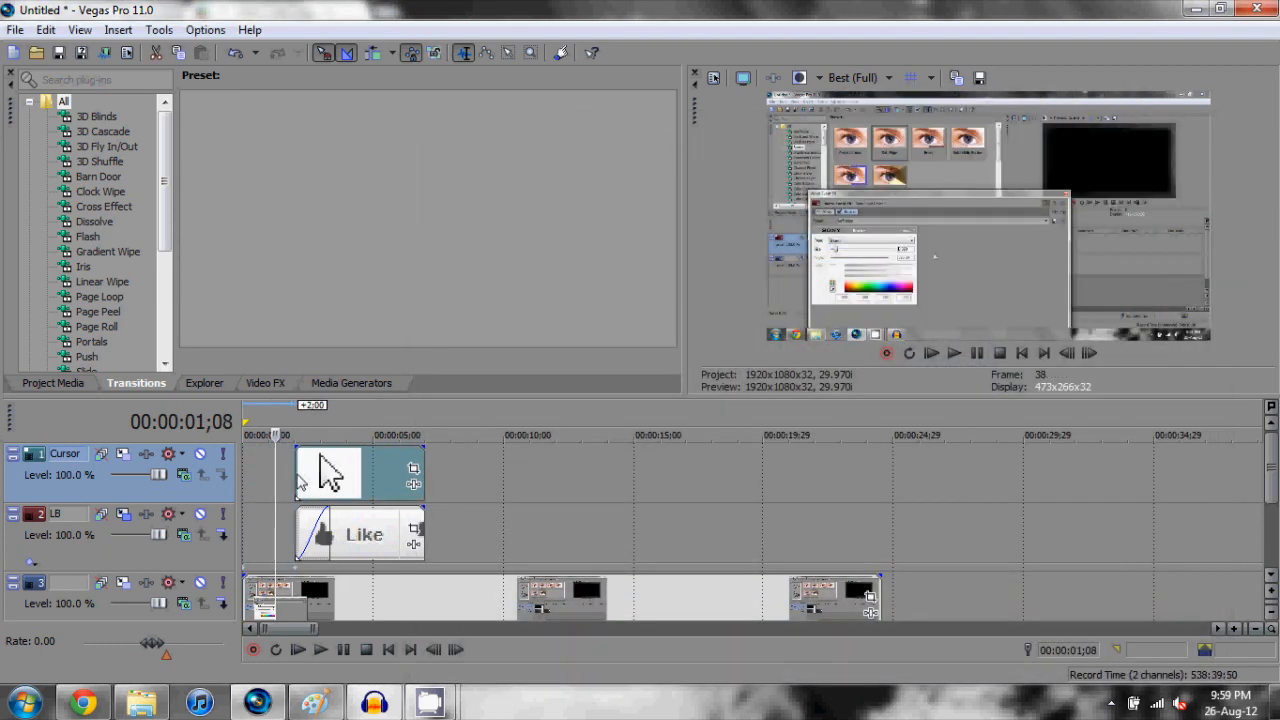
{"action": "mouse_move", "coordinate": [124, 452]}
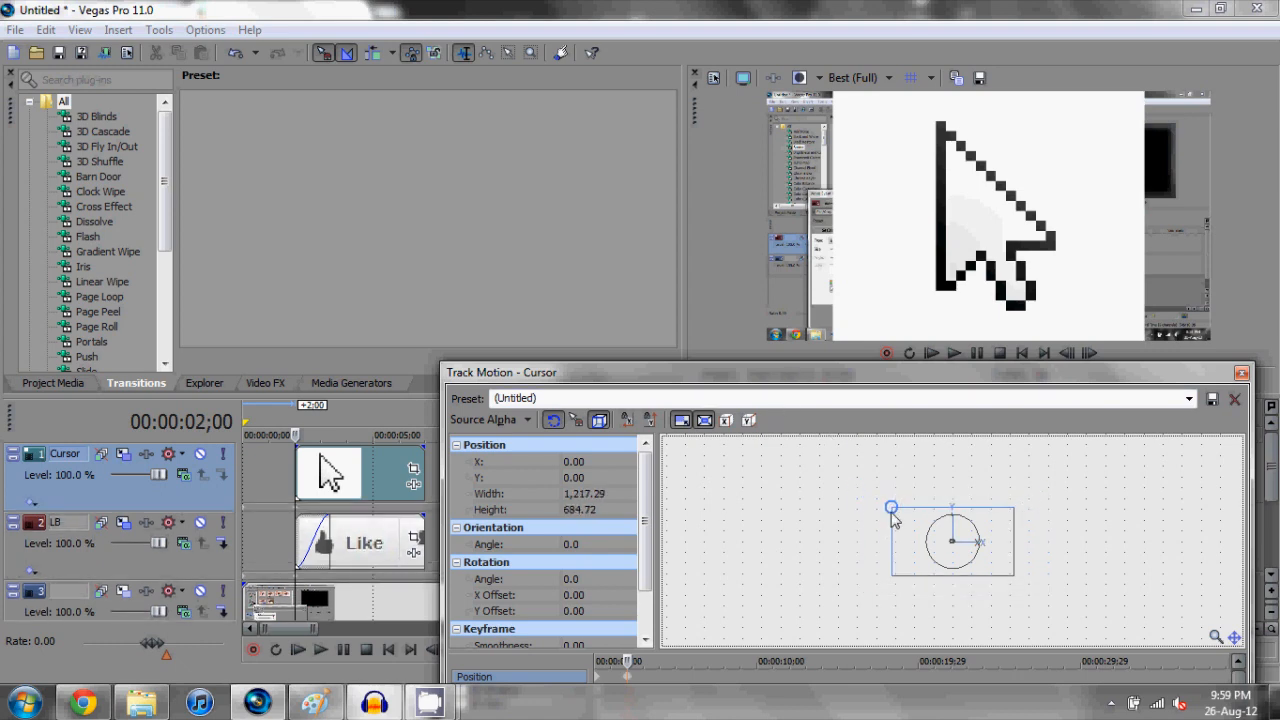
Shrink the cursor image to a small pointer with aspect locked in Track Motion
{"action": "left_click_drag", "start_coordinate": [890, 508], "coordinate": [924, 528]}
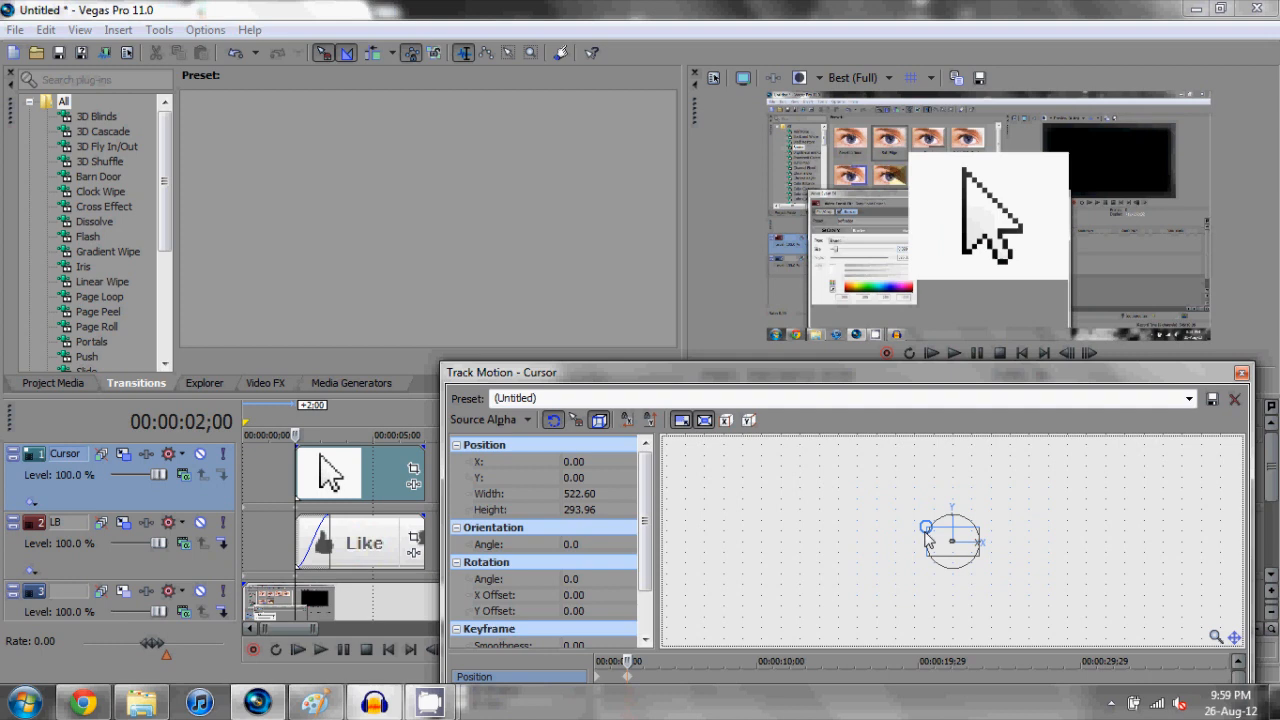
{"action": "left_click_drag", "start_coordinate": [924, 528], "coordinate": [932, 532]}
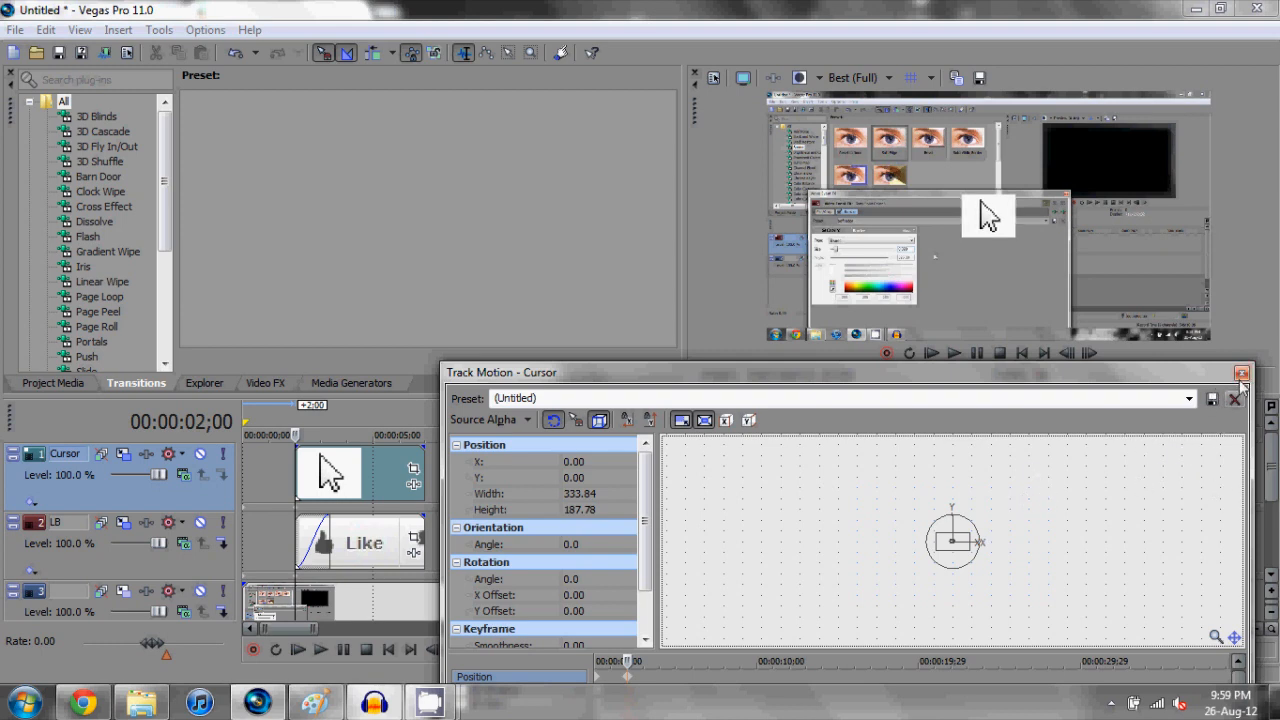
{"action": "left_click", "coordinate": [1242, 372]}
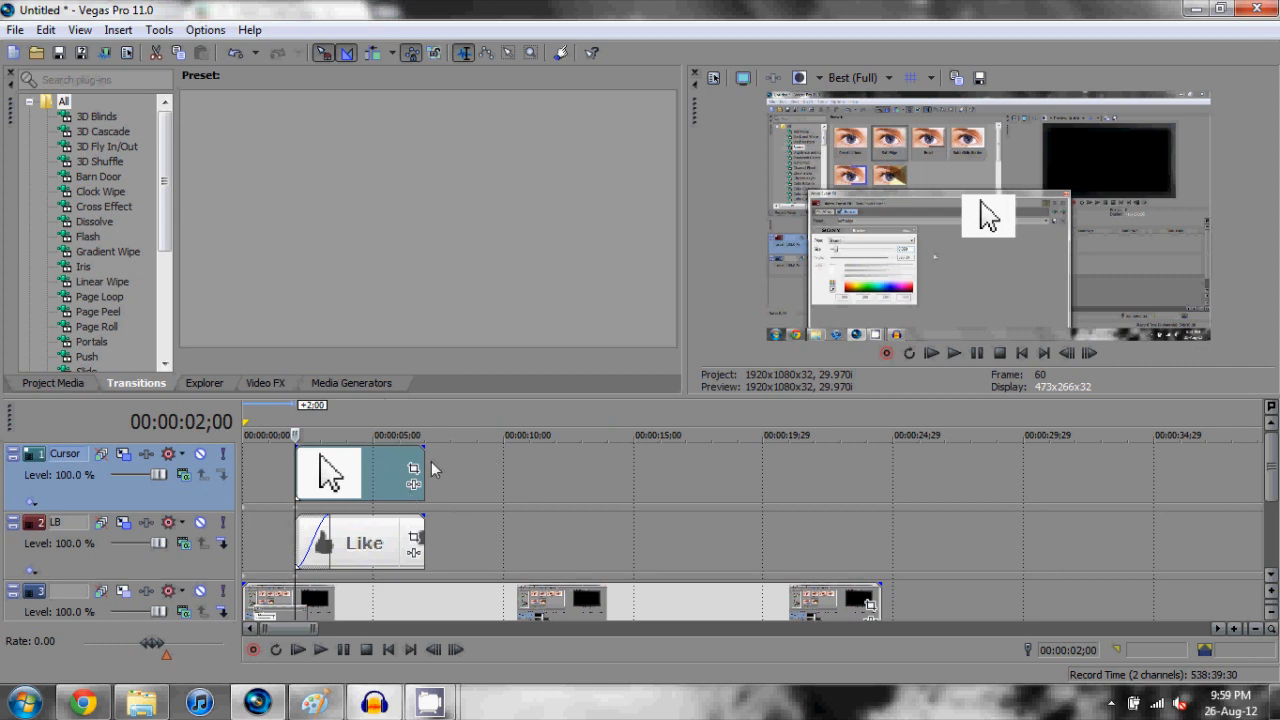
{"action": "mouse_move", "coordinate": [400, 470]}
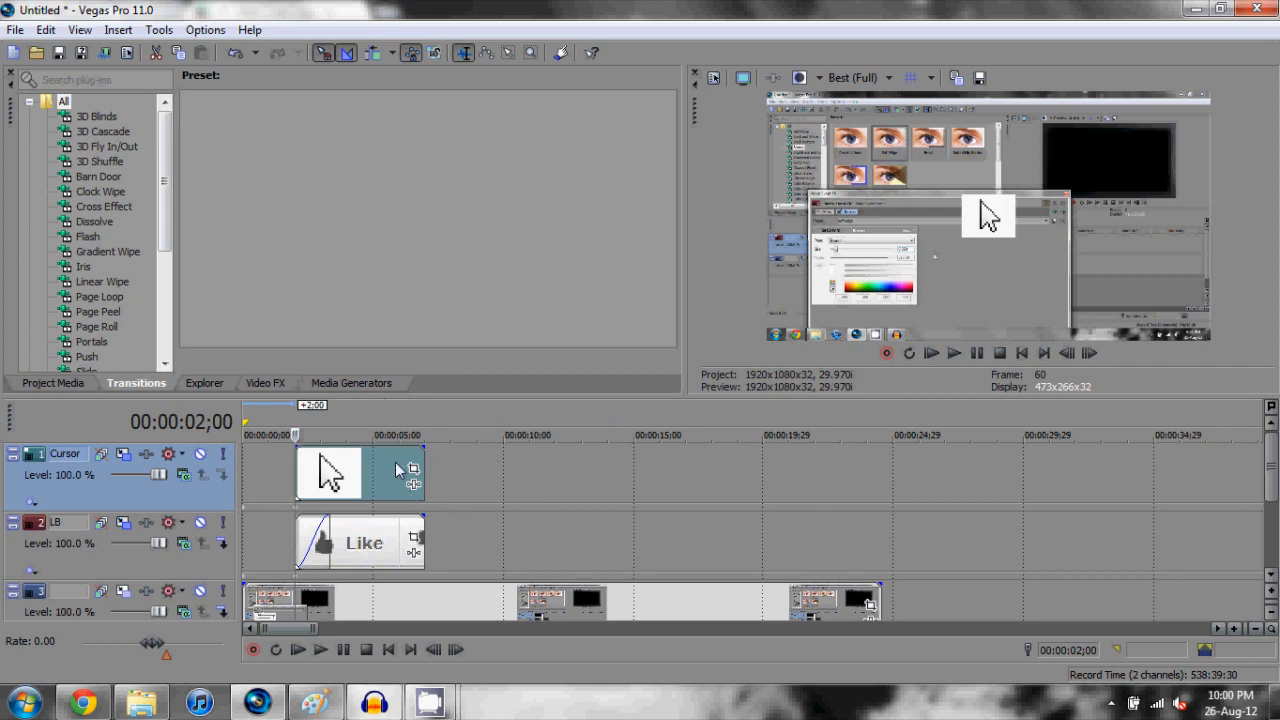
Bring up Video Event Pan/Crop for the cursor clip with masking enabled
{"action": "right_click", "coordinate": [398, 470]}
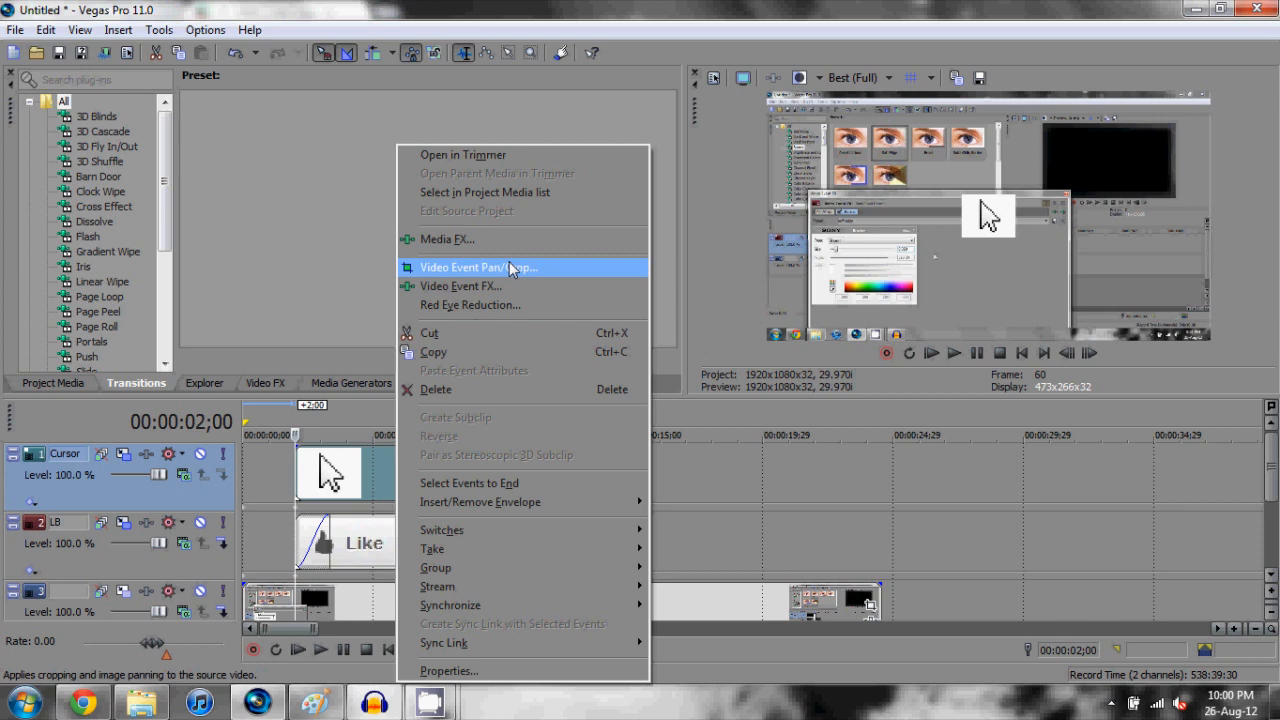
{"action": "left_click", "coordinate": [478, 268]}
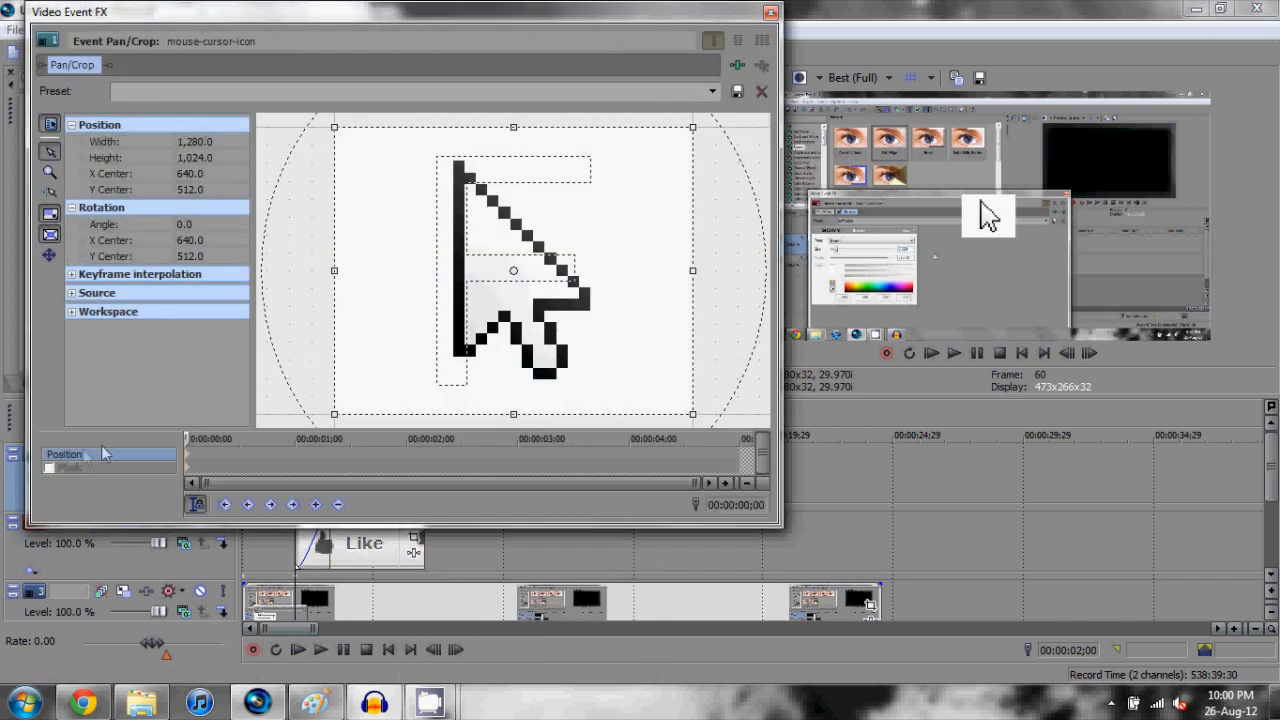
{"action": "mouse_move", "coordinate": [54, 470]}
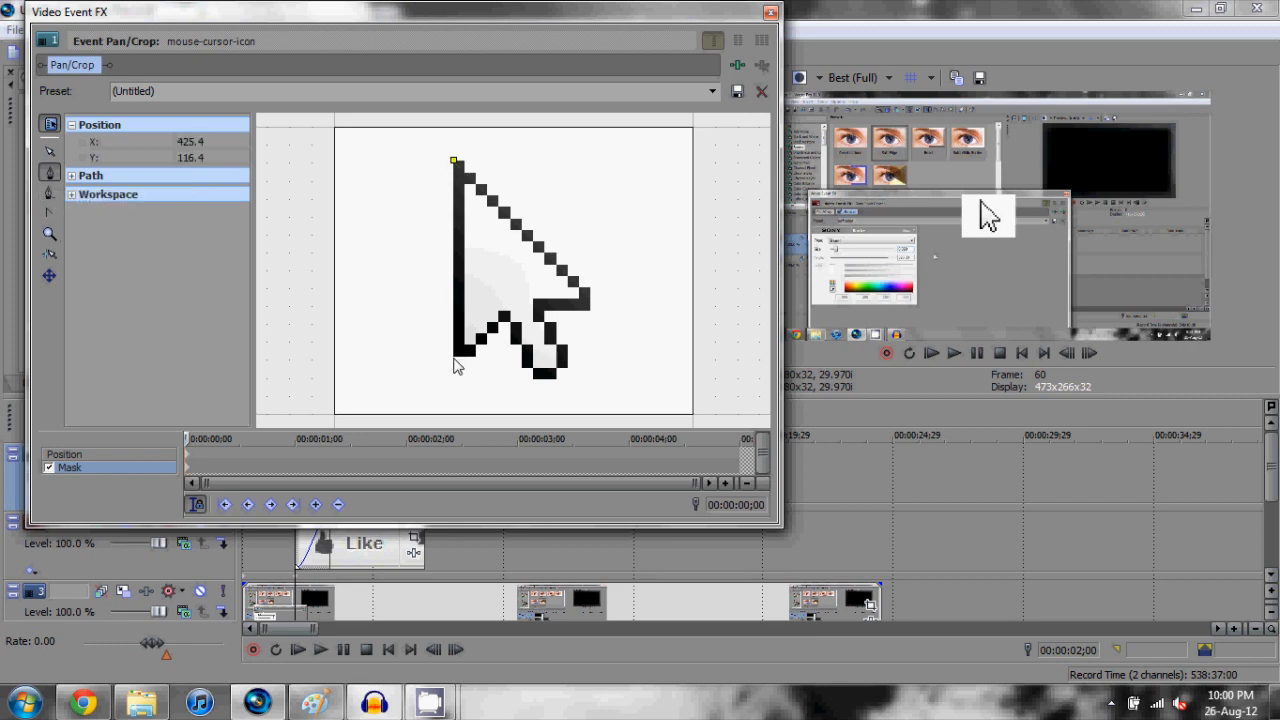
Trace mask anchor points from the arrow's tip along its lower left and tail
{"action": "left_click_drag", "start_coordinate": [456, 160], "coordinate": [470, 360]}
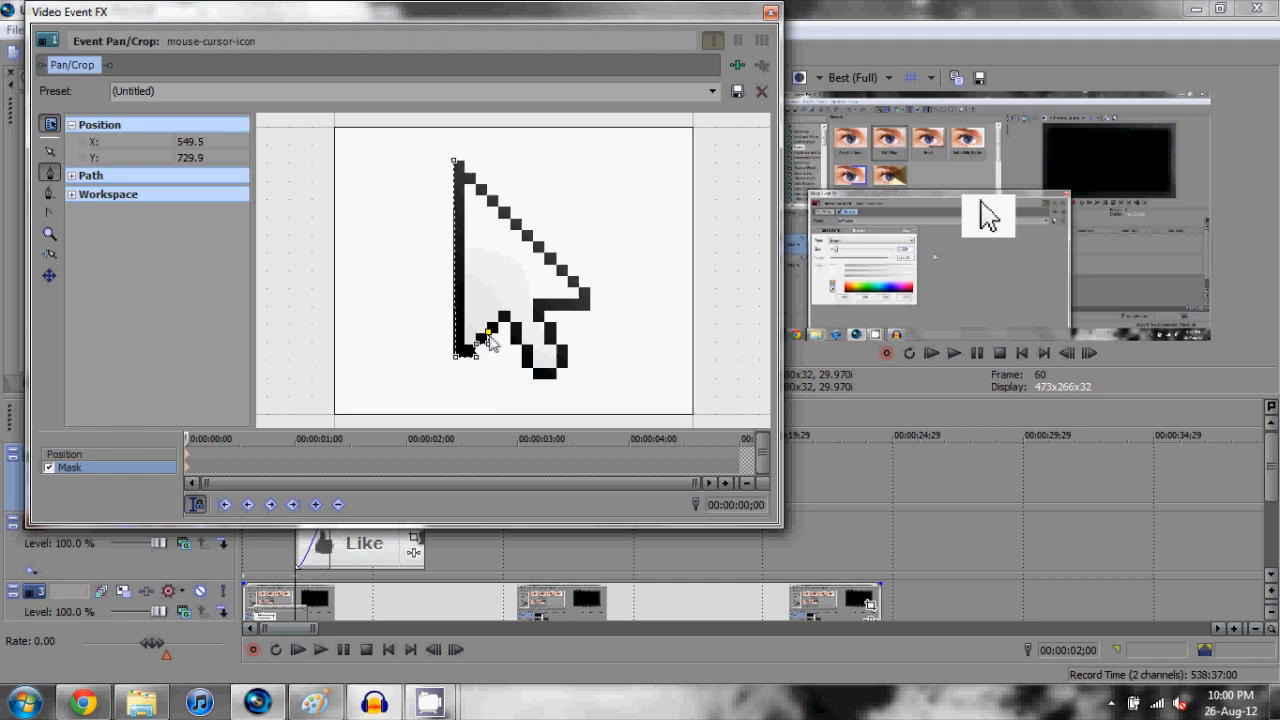
{"action": "left_click_drag", "start_coordinate": [484, 336], "coordinate": [510, 322]}
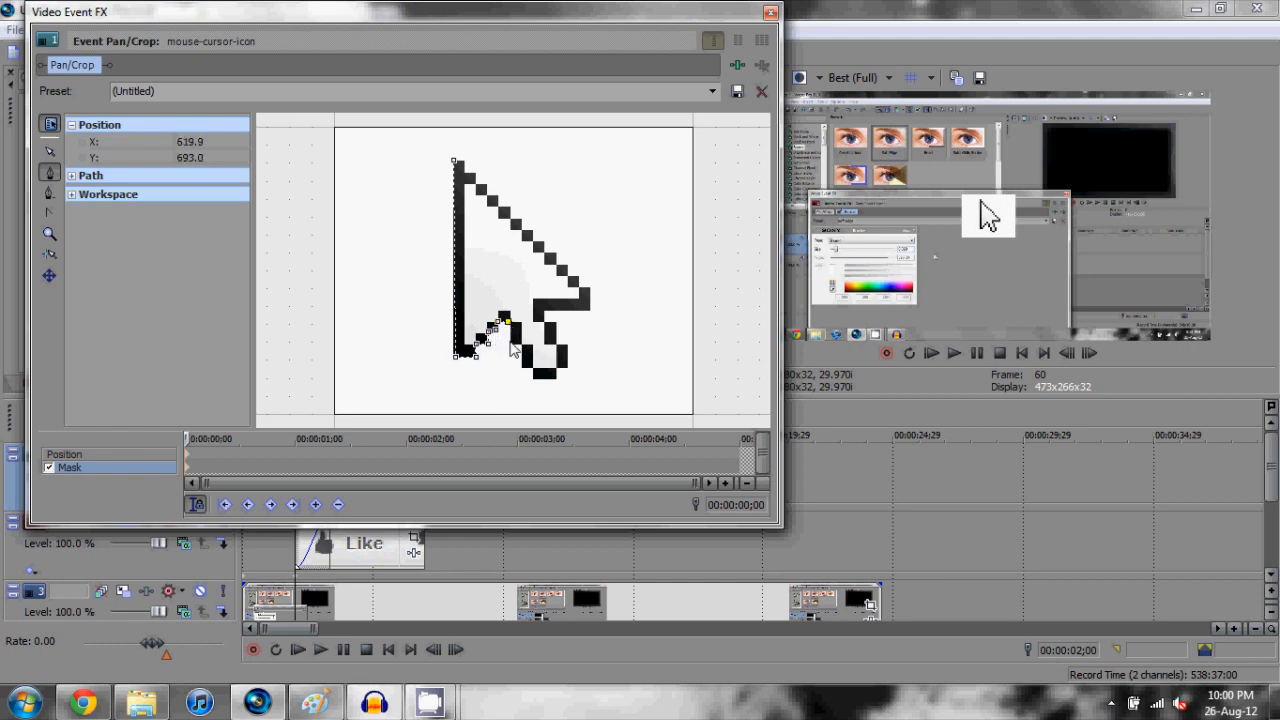
{"action": "left_click_drag", "start_coordinate": [512, 348], "coordinate": [536, 384]}
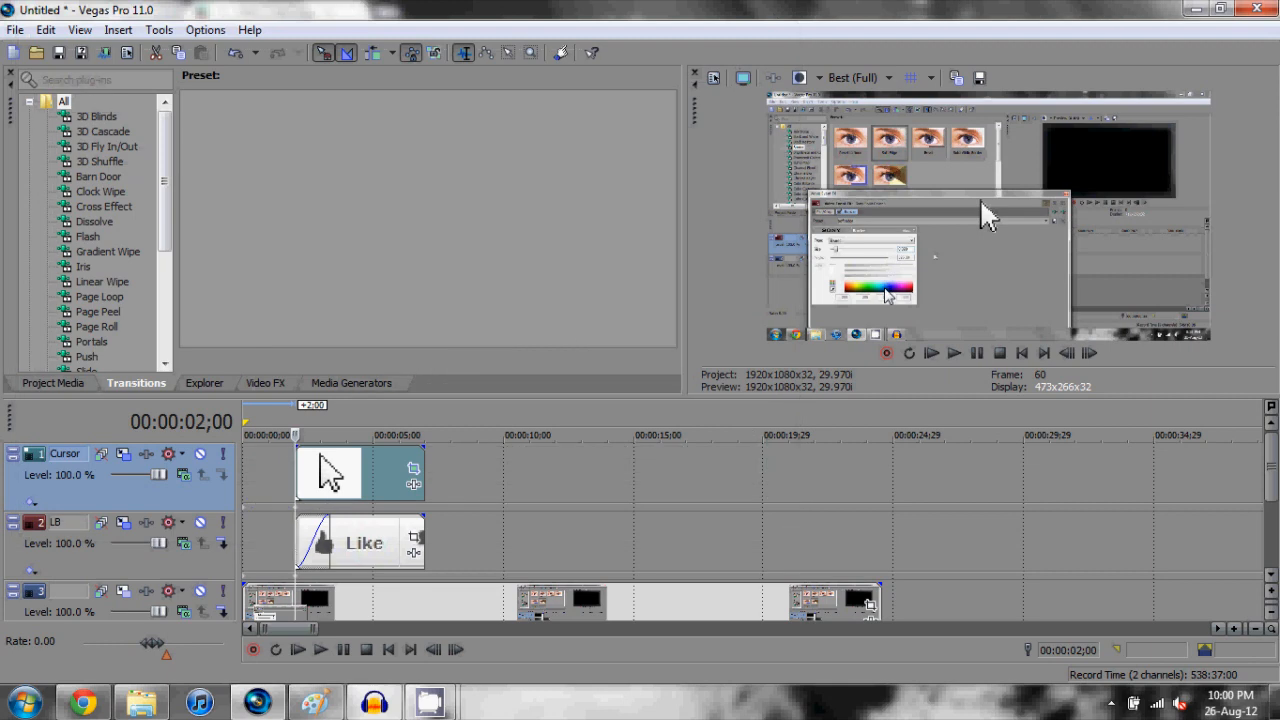
{"action": "mouse_move", "coordinate": [892, 208]}
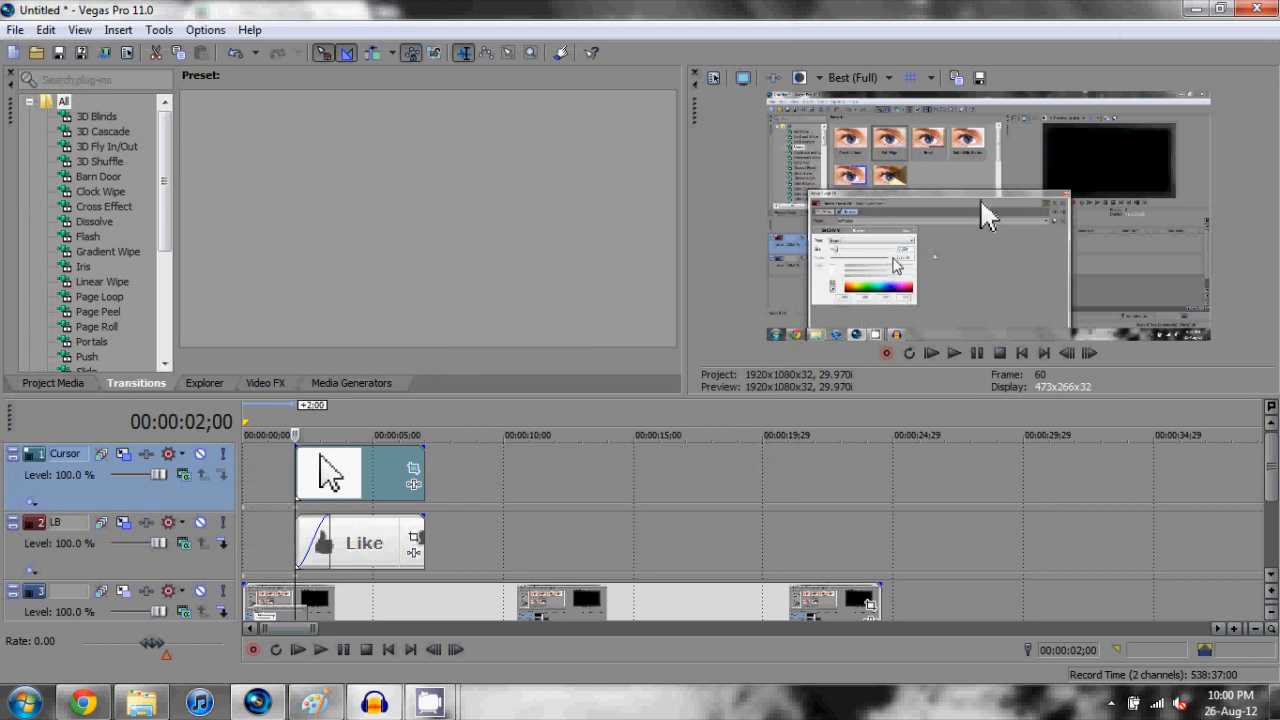
{"action": "mouse_move", "coordinate": [616, 408]}
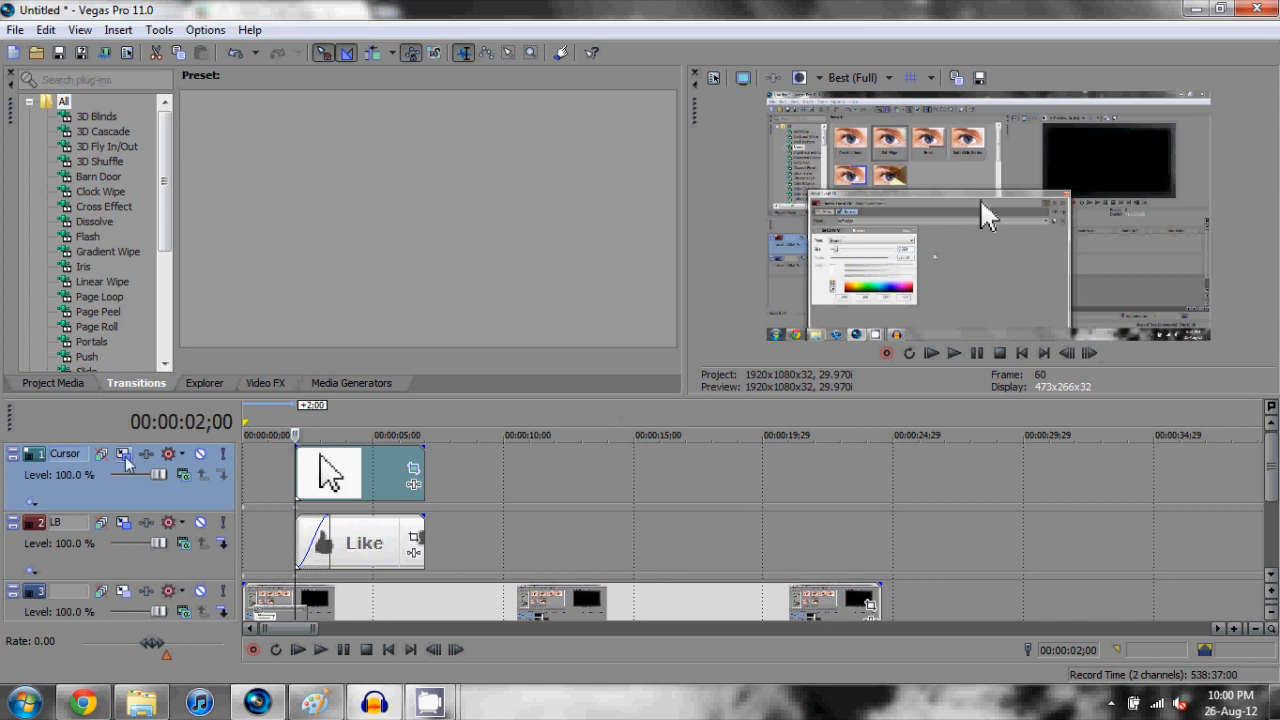
Push the Cursor track's pointer below the frame to about Y -670 in Track Motion
{"action": "left_click", "coordinate": [124, 454]}
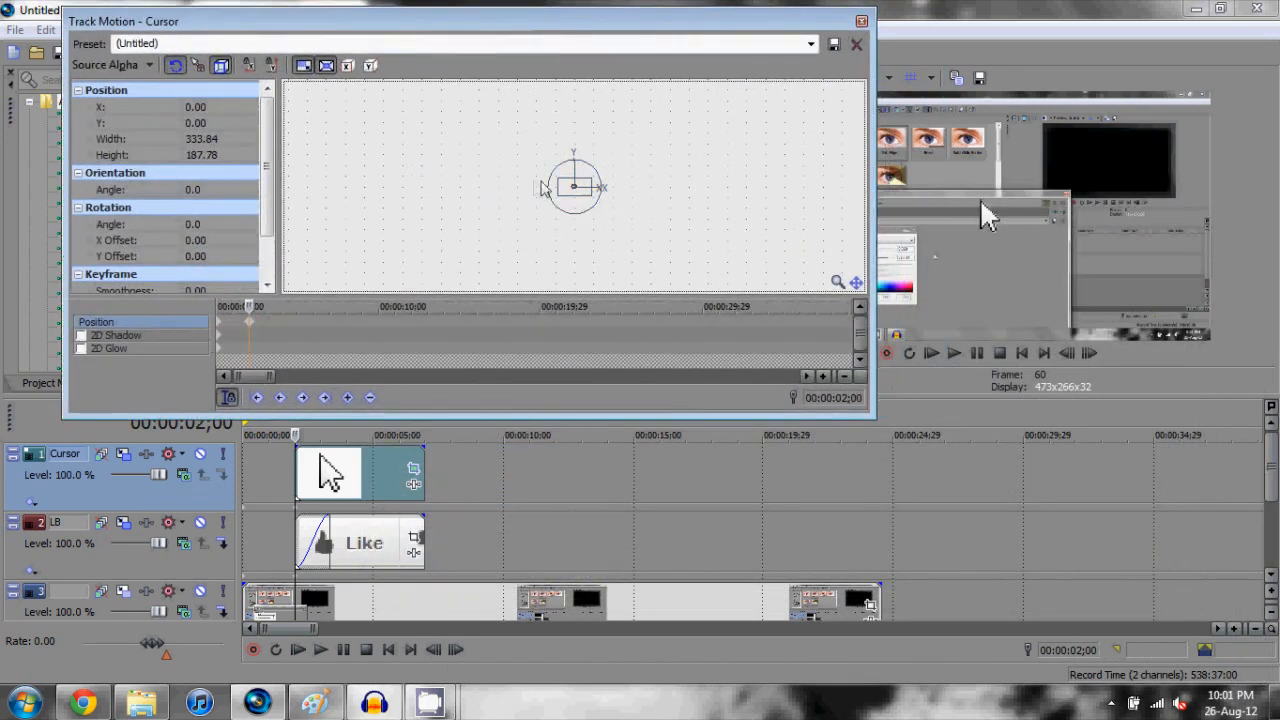
{"action": "left_click_drag", "start_coordinate": [572, 188], "coordinate": [572, 188]}
{"action": "type", "text": "Mouse Cursor Out of Screen"}
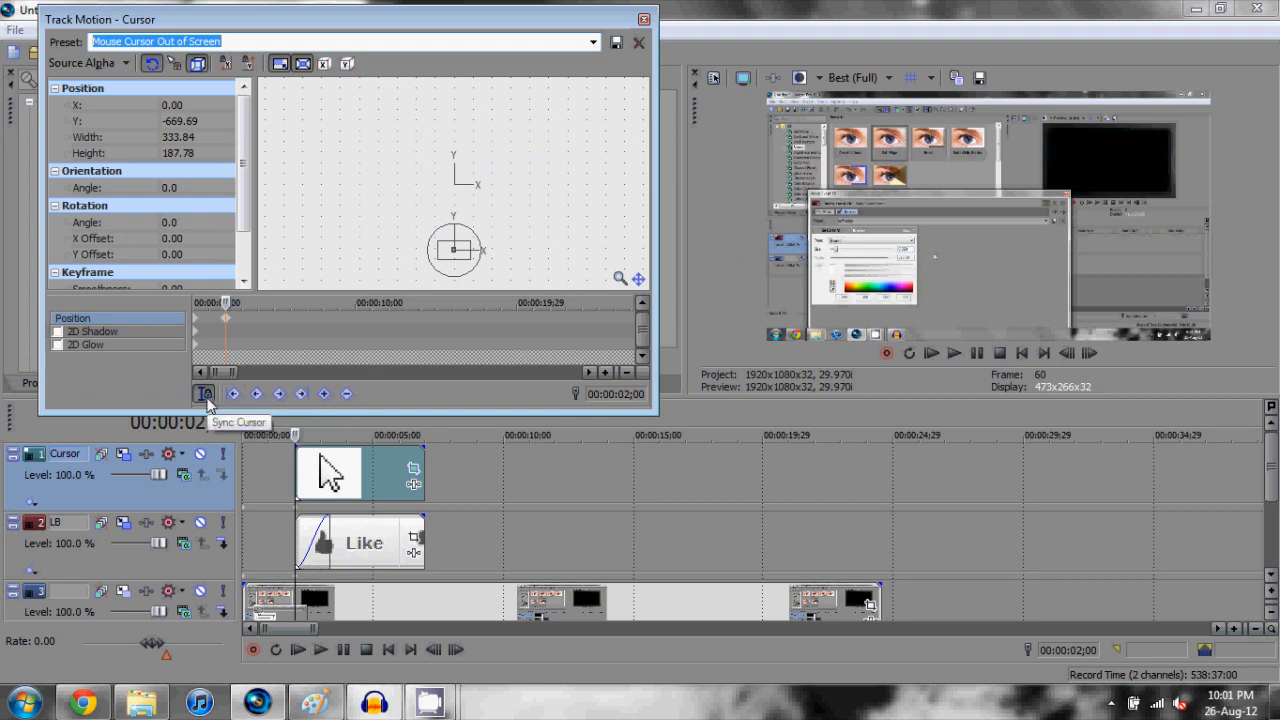
{"action": "mouse_move", "coordinate": [224, 304]}
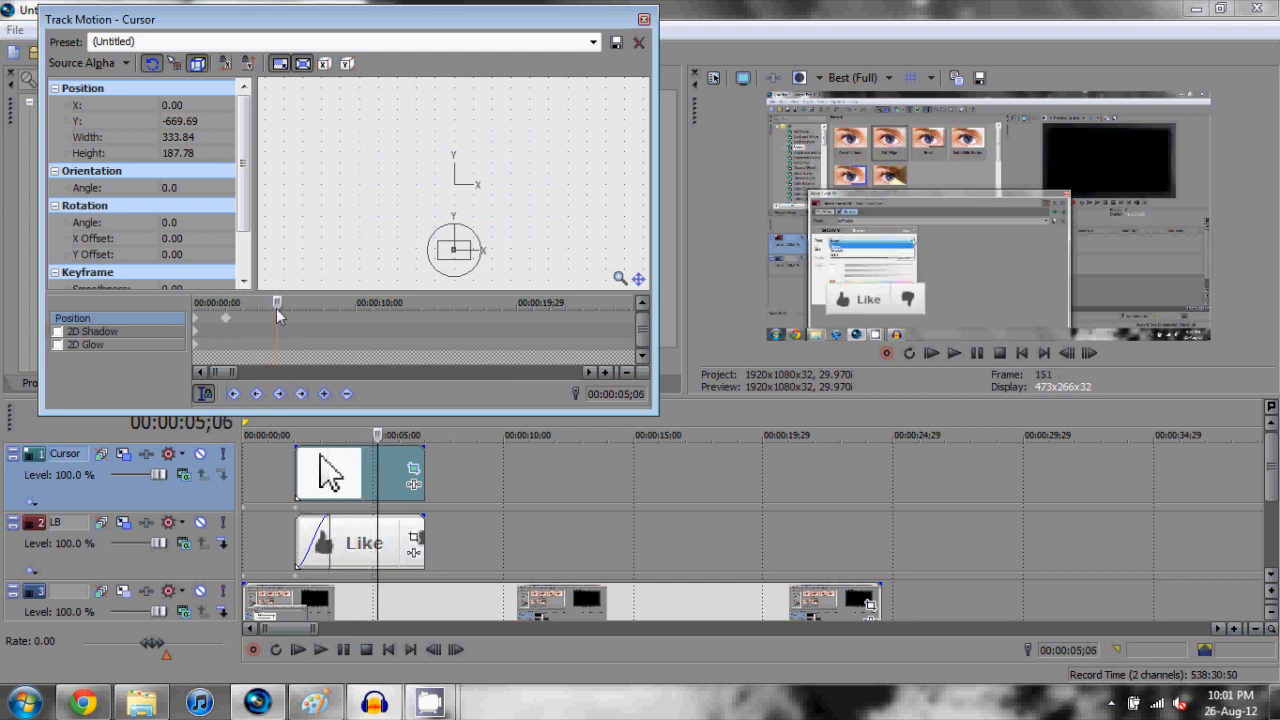
Keyframe the pointer rising from off-screen to land on the Like button around 4;26
{"action": "left_click_drag", "start_coordinate": [280, 312], "coordinate": [248, 312]}
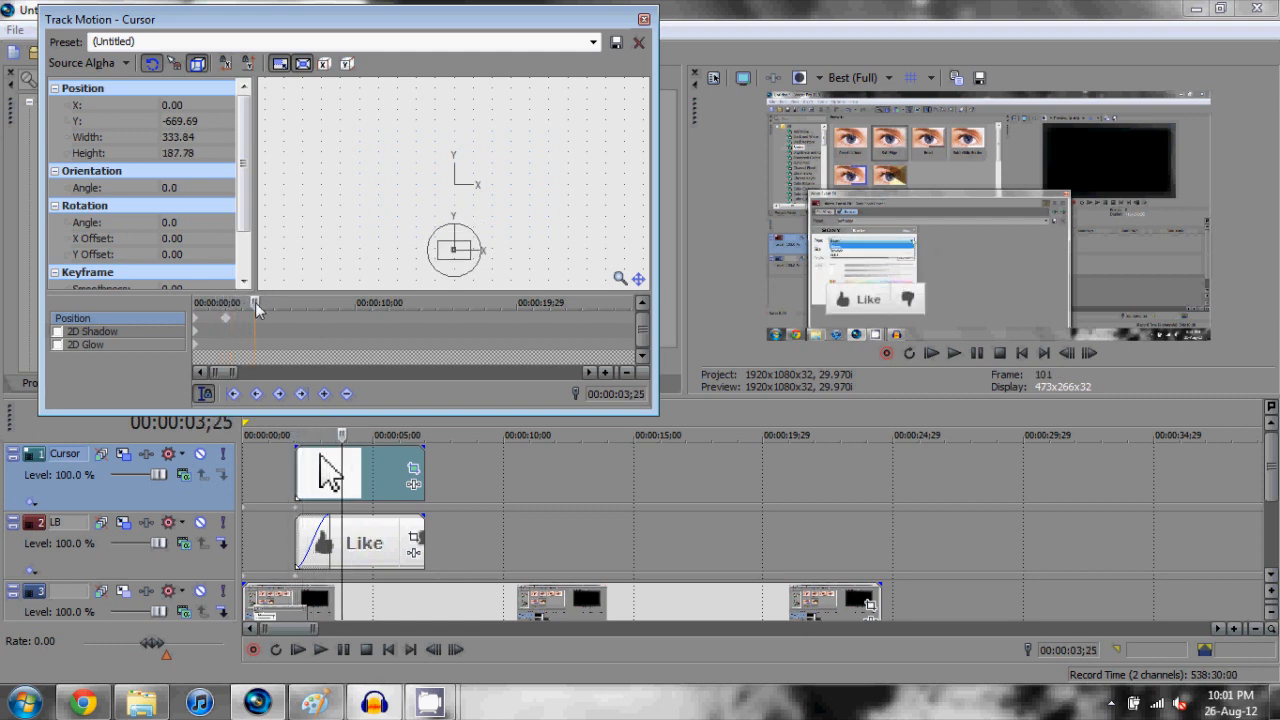
{"action": "left_click_drag", "start_coordinate": [258, 308], "coordinate": [276, 308]}
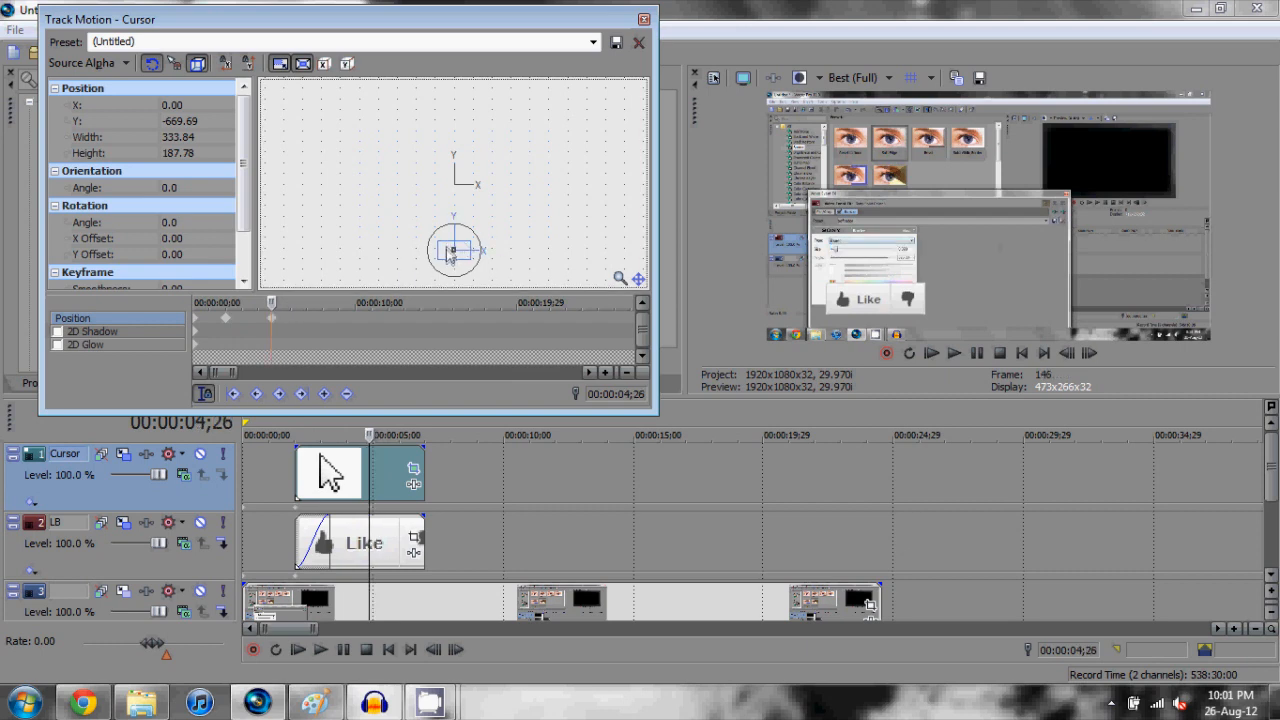
{"action": "left_click_drag", "start_coordinate": [456, 250], "coordinate": [428, 206]}
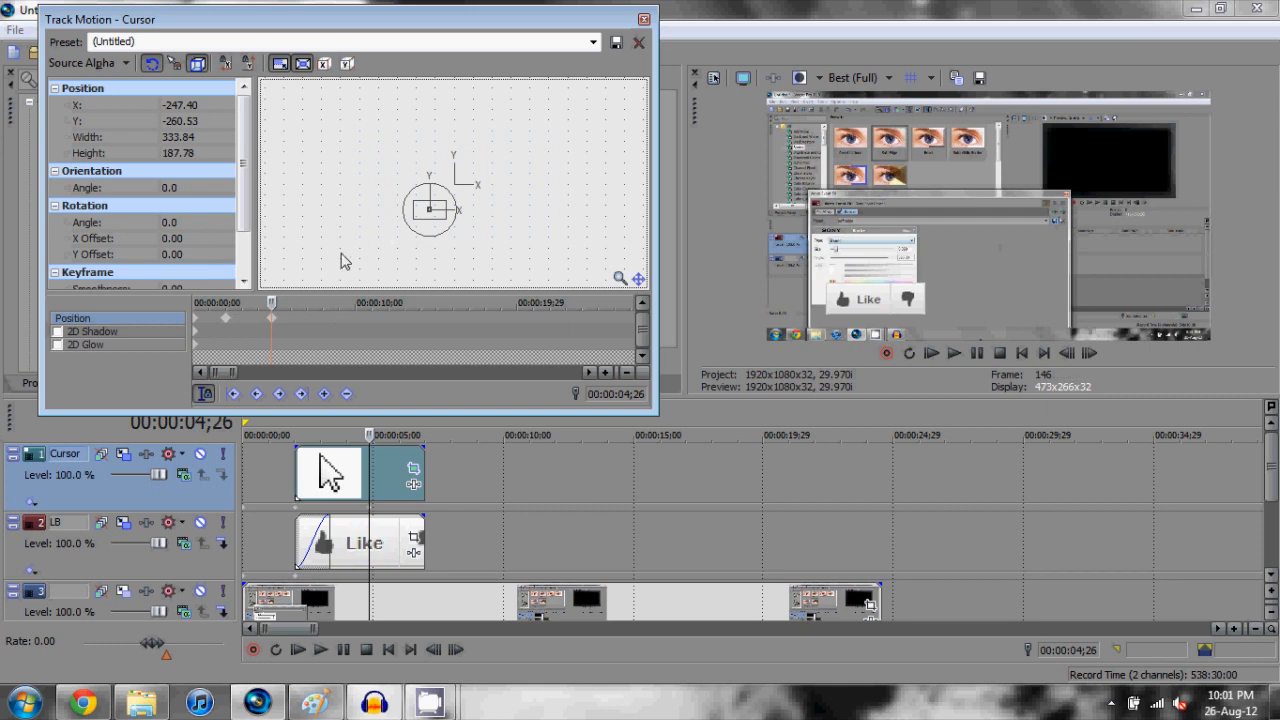
{"action": "mouse_move", "coordinate": [930, 276]}
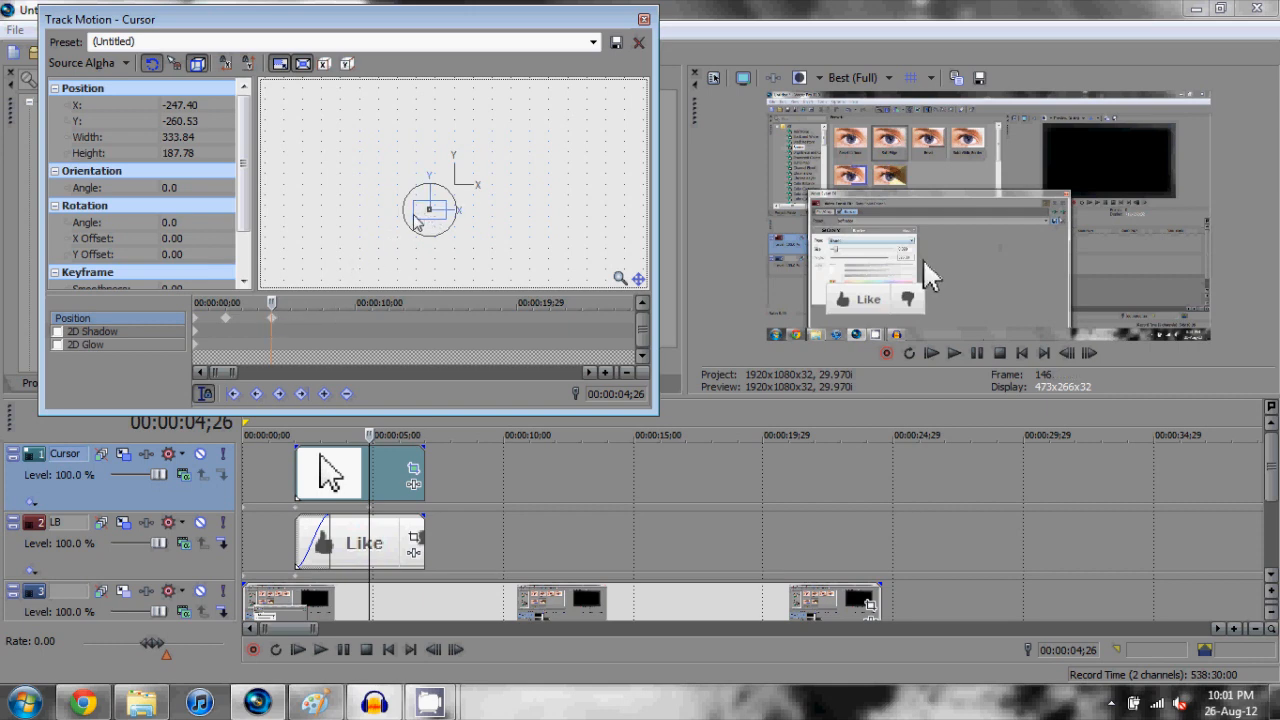
{"action": "left_click_drag", "start_coordinate": [430, 204], "coordinate": [416, 216]}
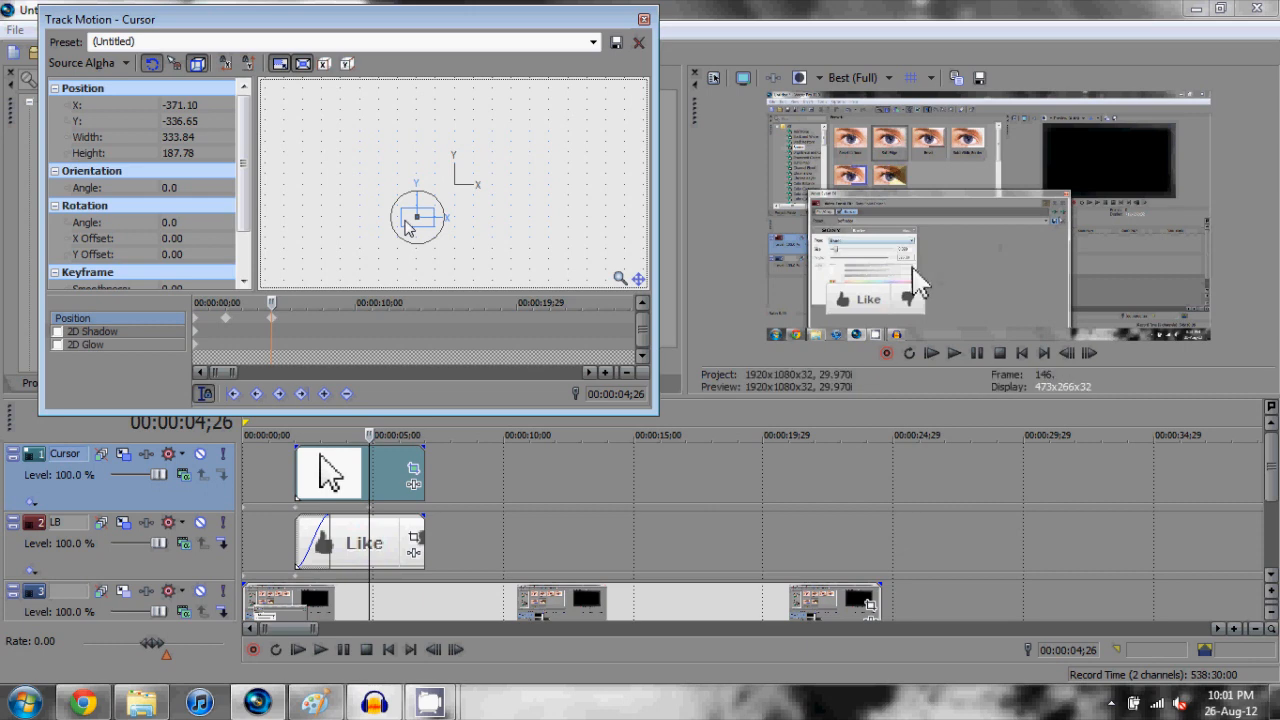
{"action": "left_click_drag", "start_coordinate": [416, 216], "coordinate": [404, 222]}
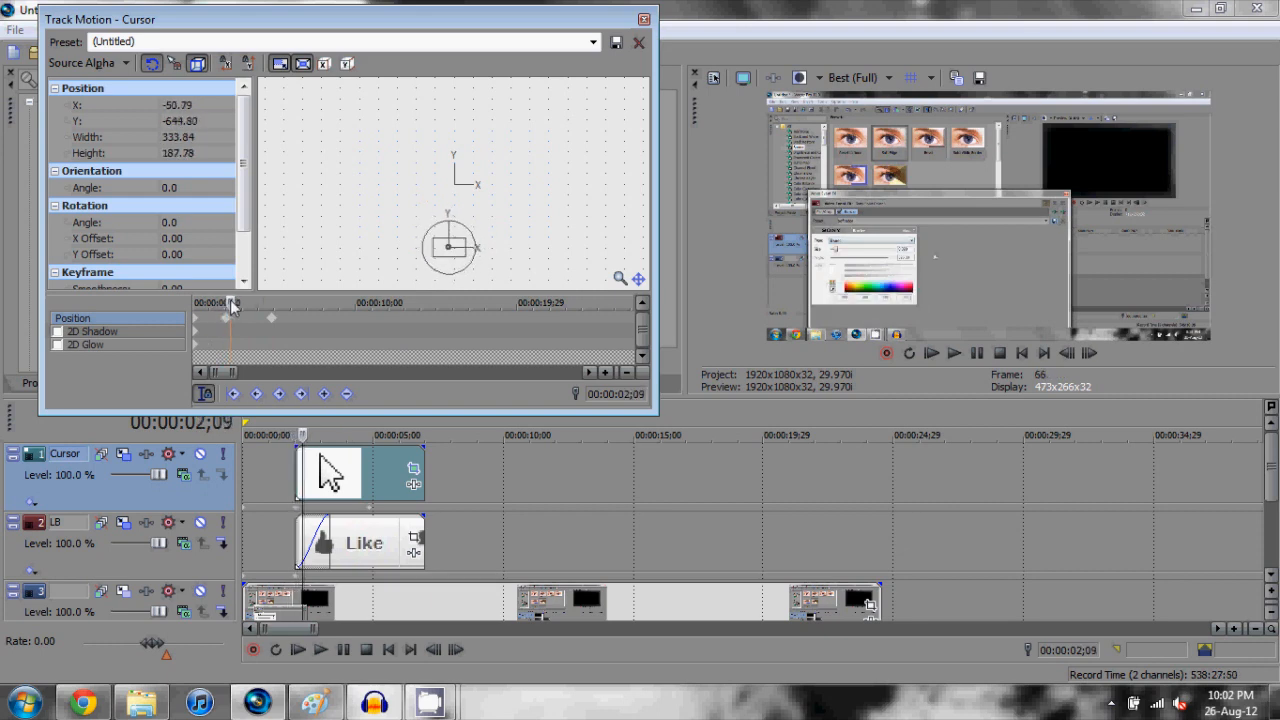
Scrub the keyframe timeline from about 4;02 forward to check the pointer reaches Like
{"action": "left_click_drag", "start_coordinate": [232, 302], "coordinate": [260, 312]}
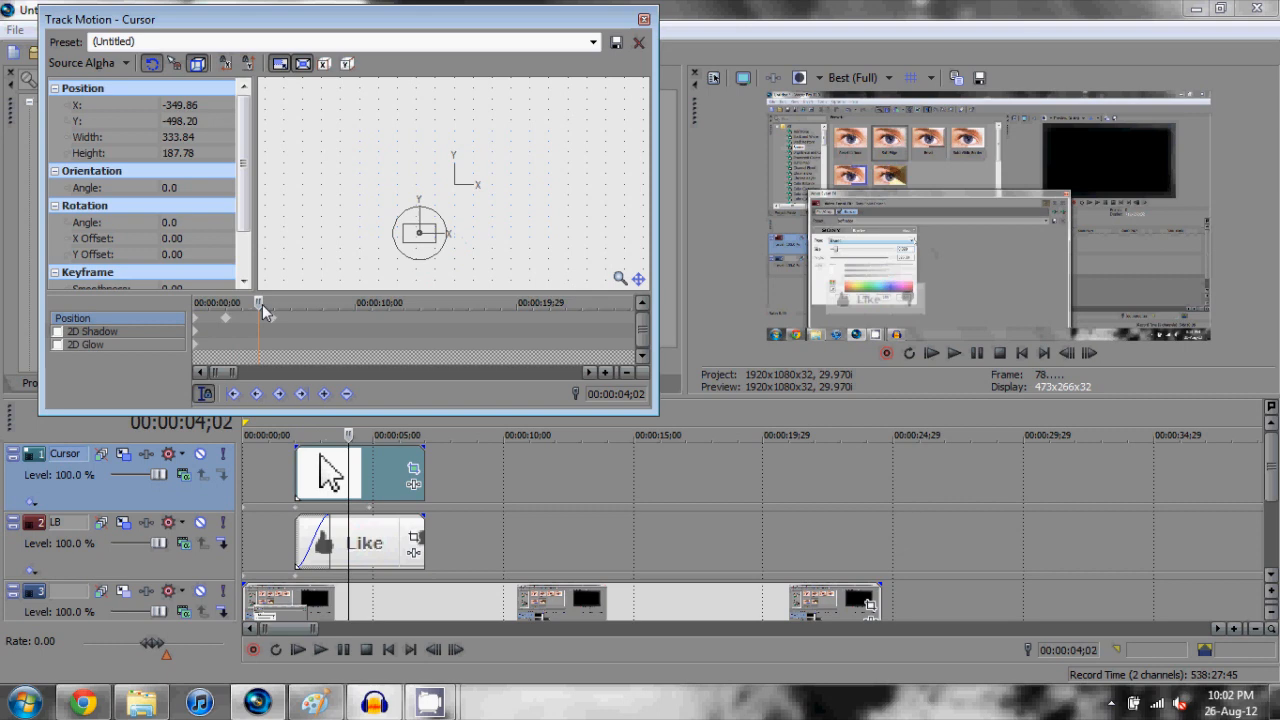
{"action": "left_click_drag", "start_coordinate": [258, 302], "coordinate": [280, 302]}
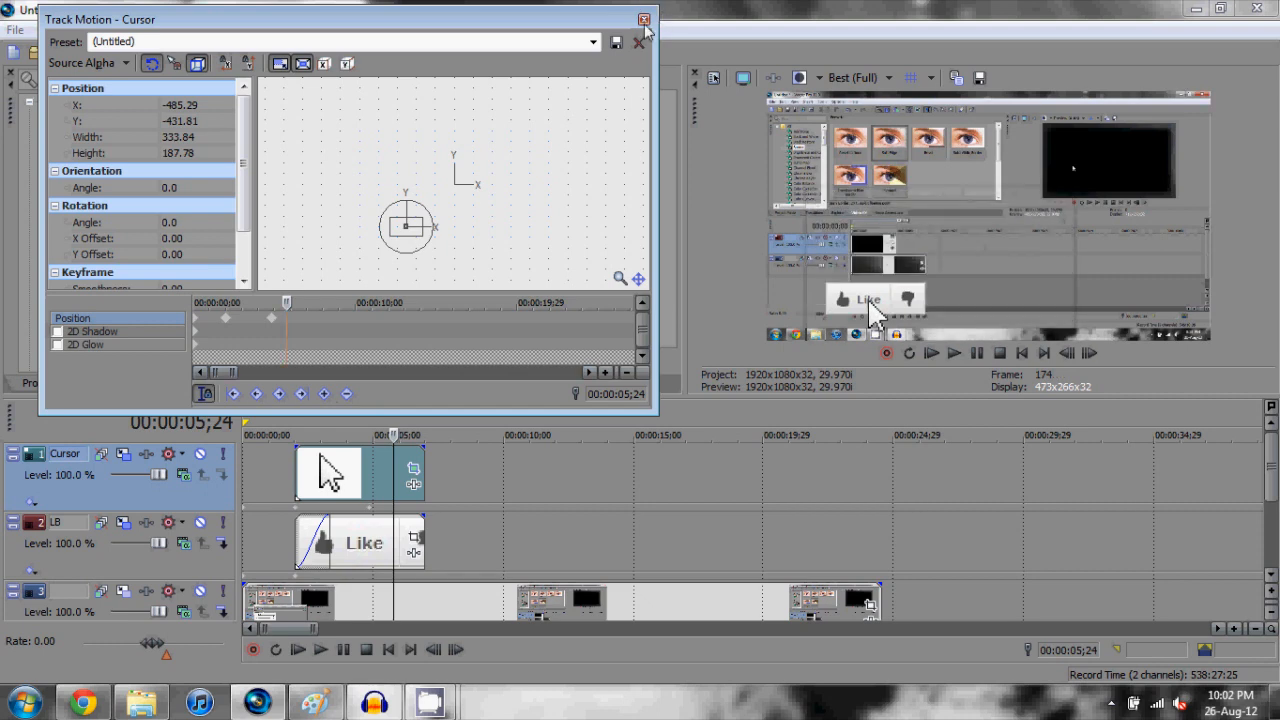
Close Track Motion and insert a new audio track beneath the video tracks
{"action": "left_click", "coordinate": [644, 20]}
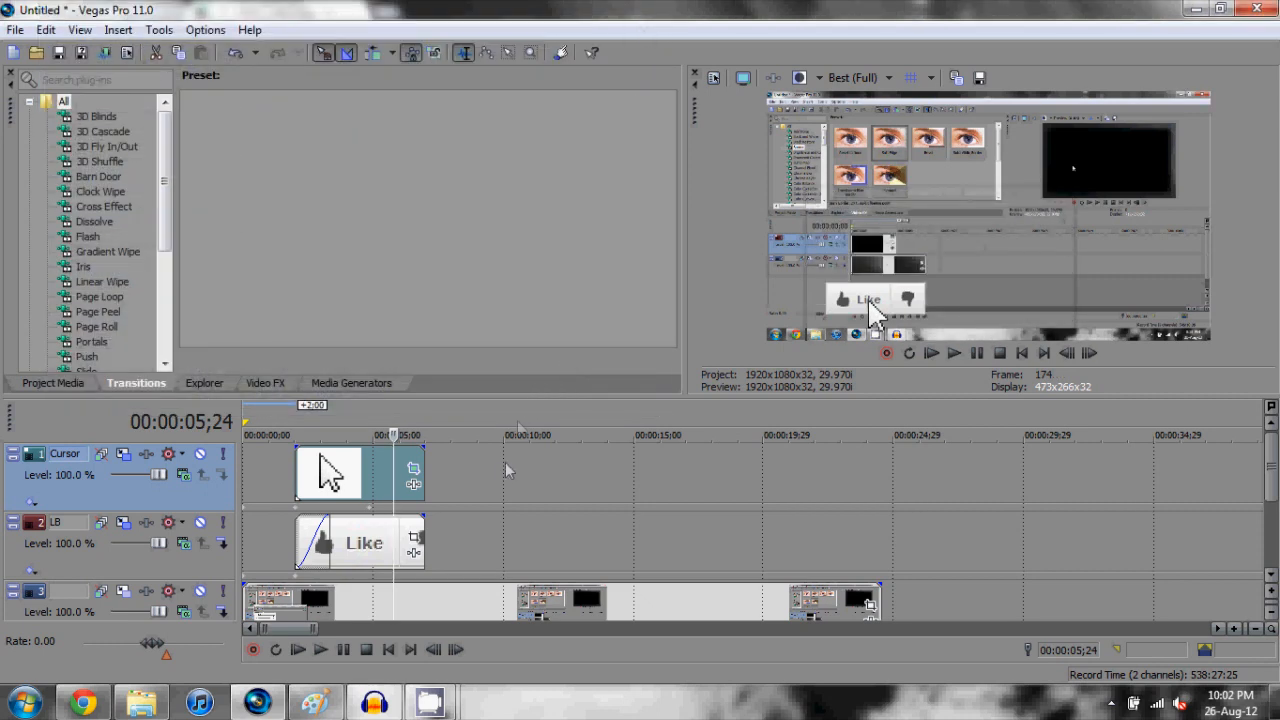
{"action": "right_click", "coordinate": [510, 470]}
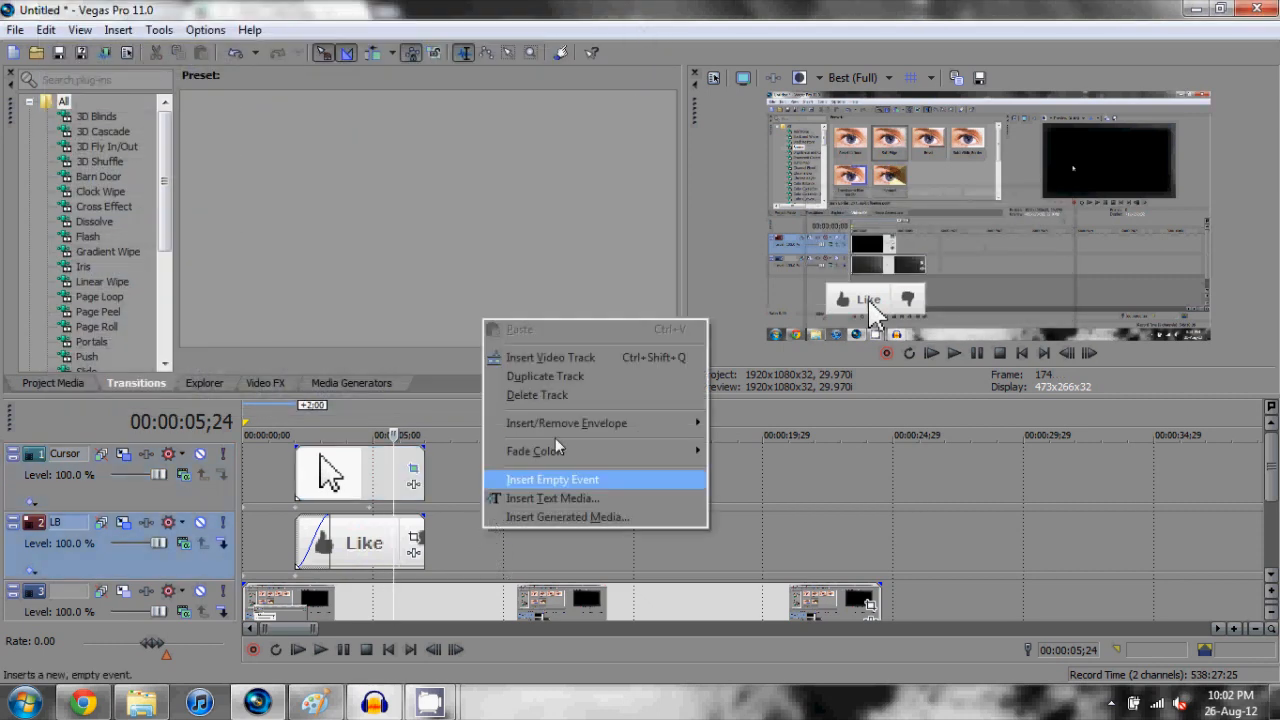
{"action": "mouse_move", "coordinate": [552, 498]}
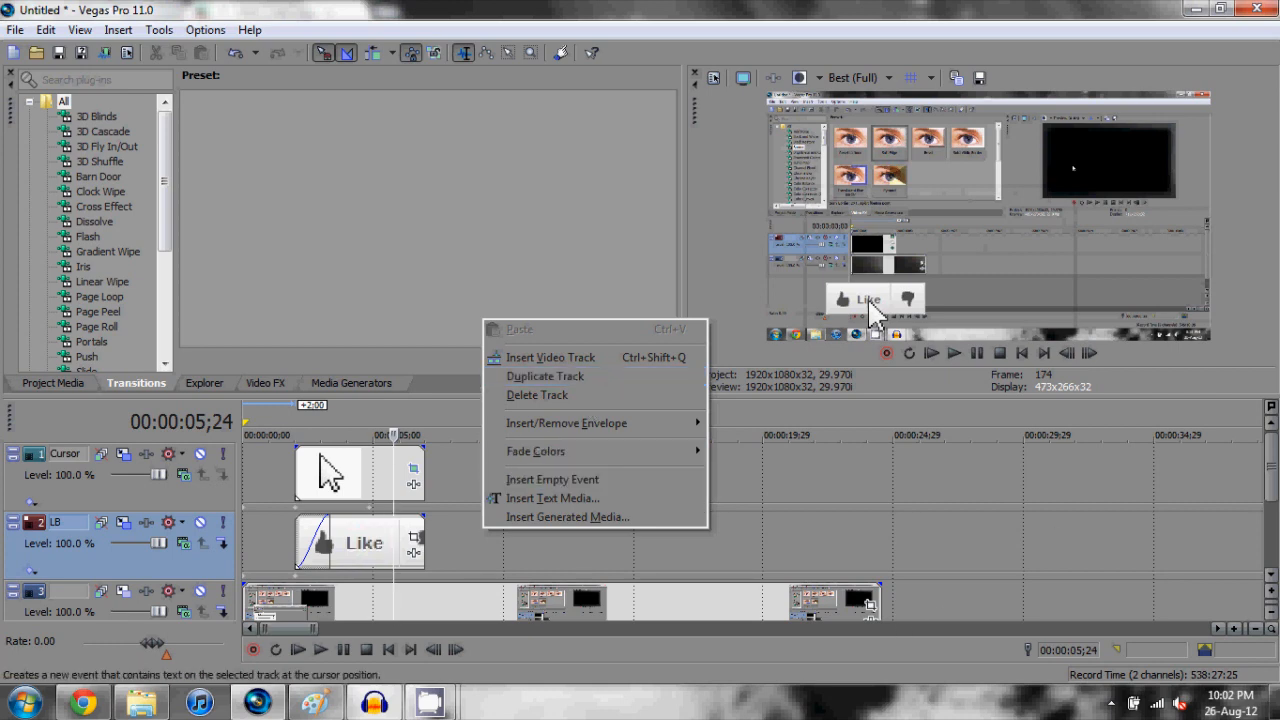
{"action": "left_click", "coordinate": [536, 394]}
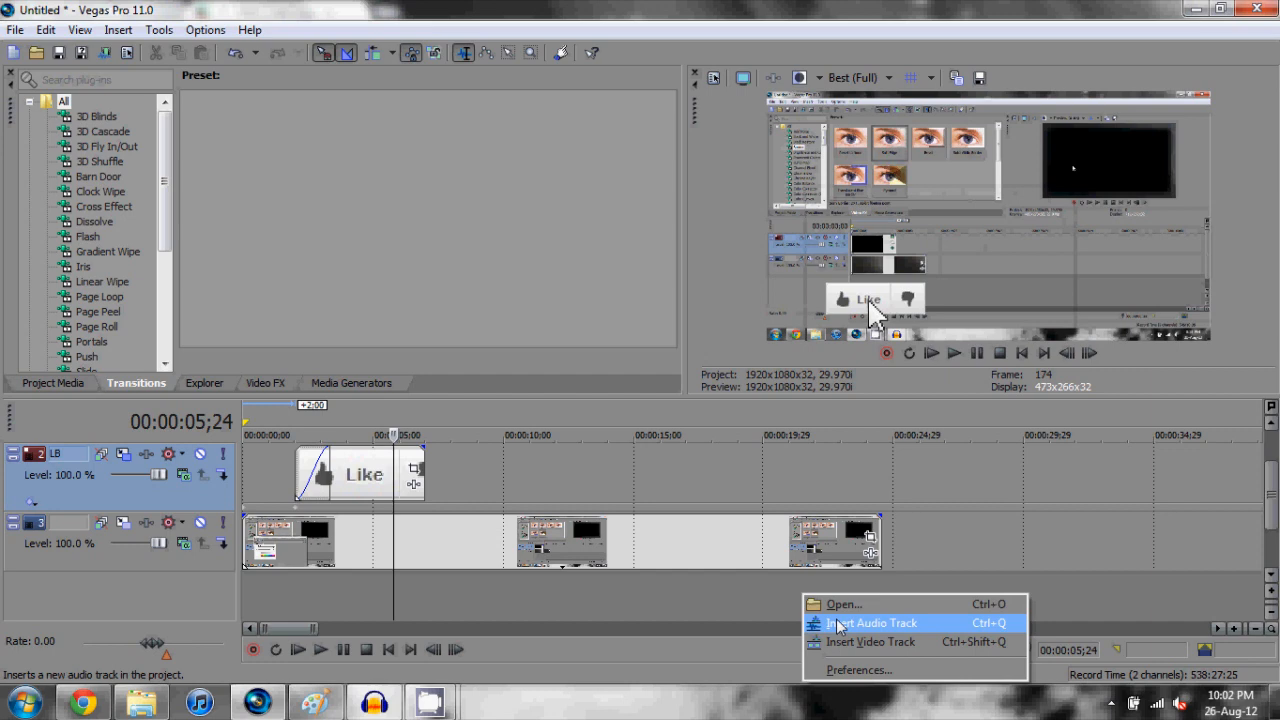
{"action": "left_click", "coordinate": [872, 622]}
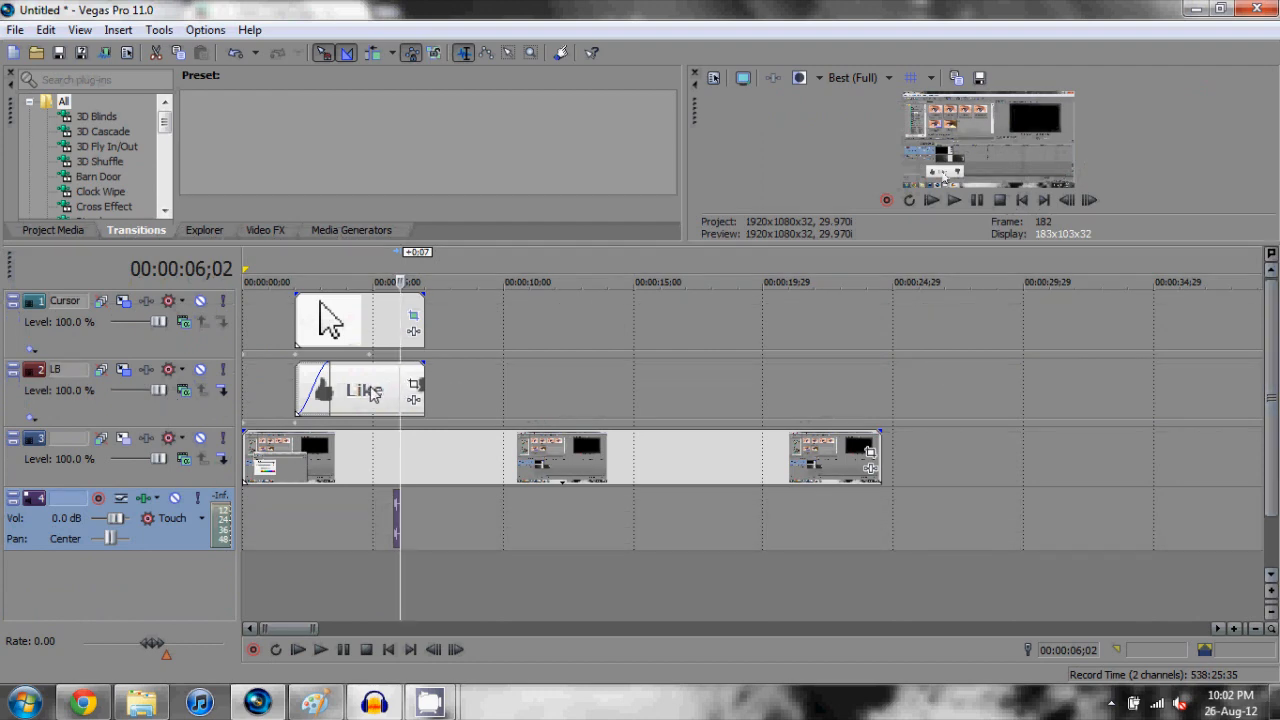
Place the click sound at 4;26 and preview the timing with playback
{"action": "left_click", "coordinate": [368, 280]}
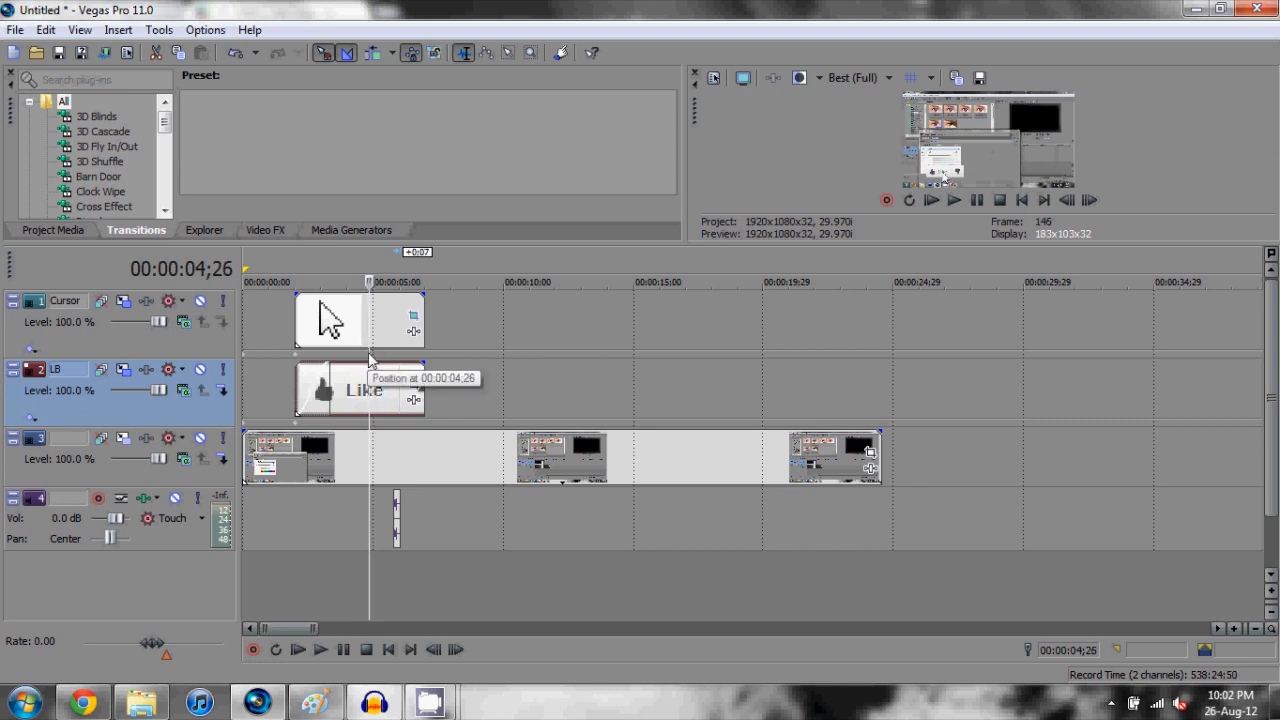
{"action": "mouse_move", "coordinate": [944, 180]}
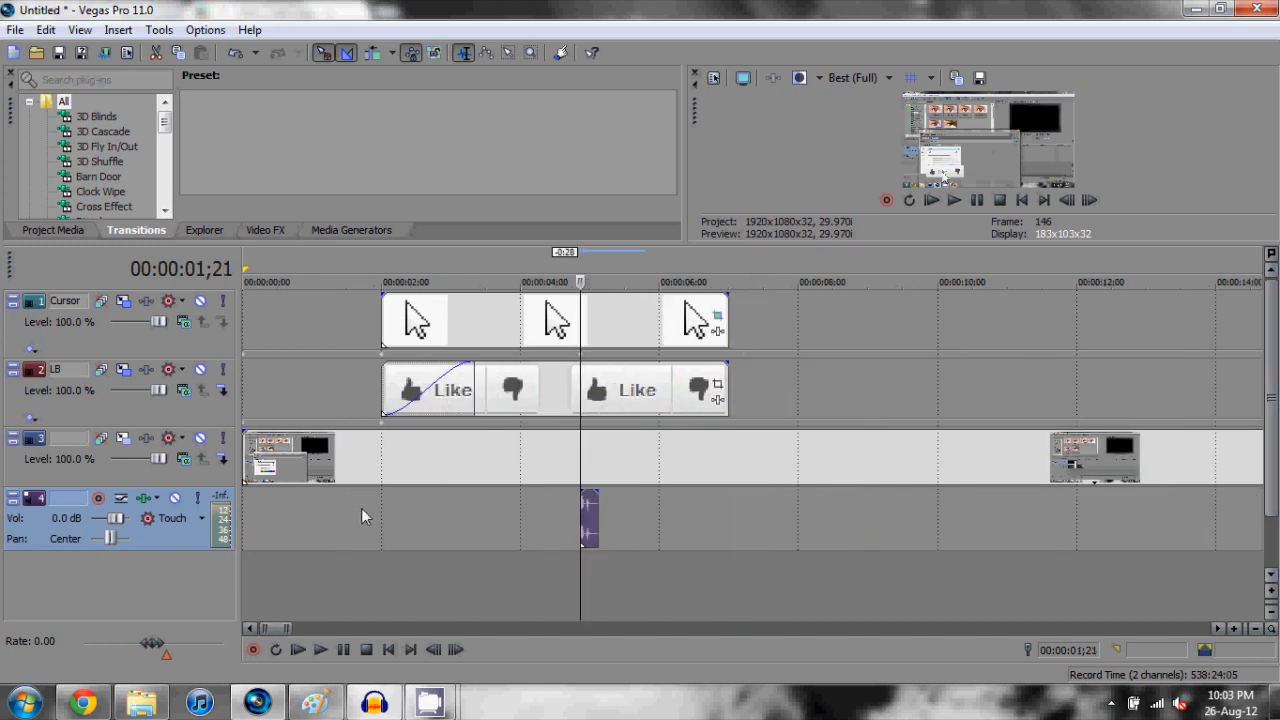
{"action": "left_click", "coordinate": [320, 648]}
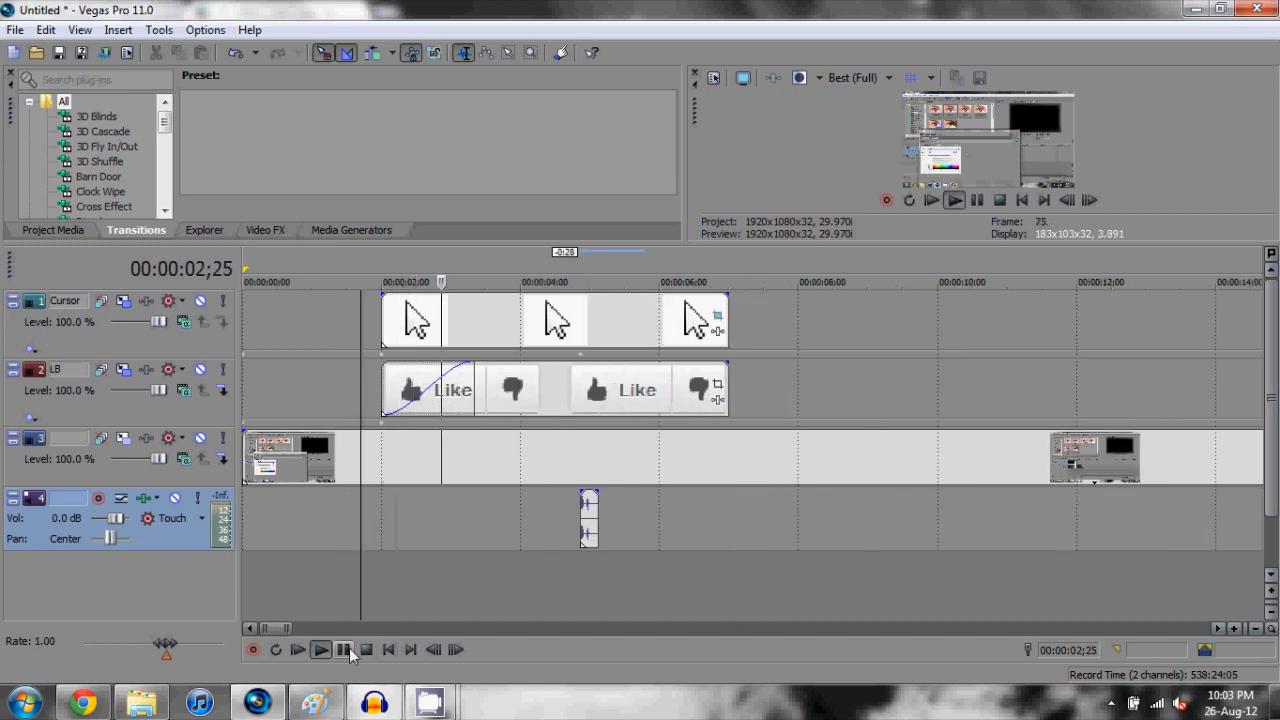
{"action": "left_click", "coordinate": [320, 648]}
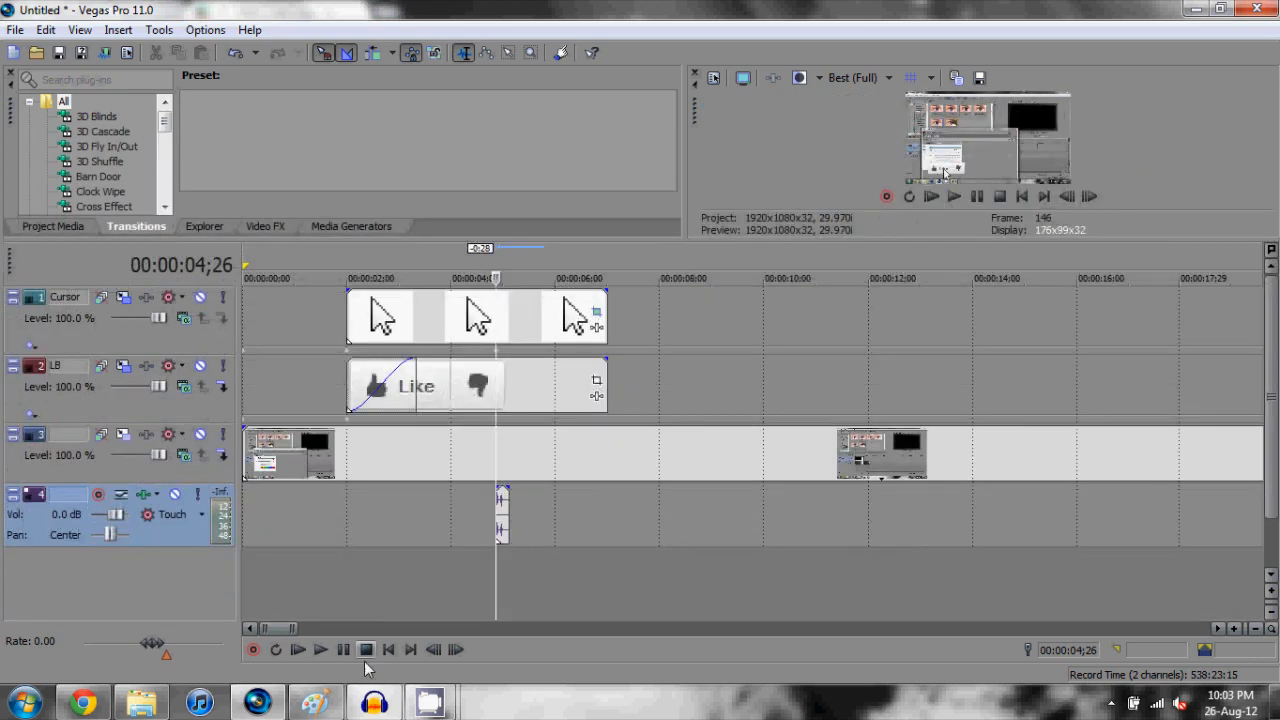
Replay, pause at the click moment and select the Like clip there
{"action": "left_click", "coordinate": [296, 648]}
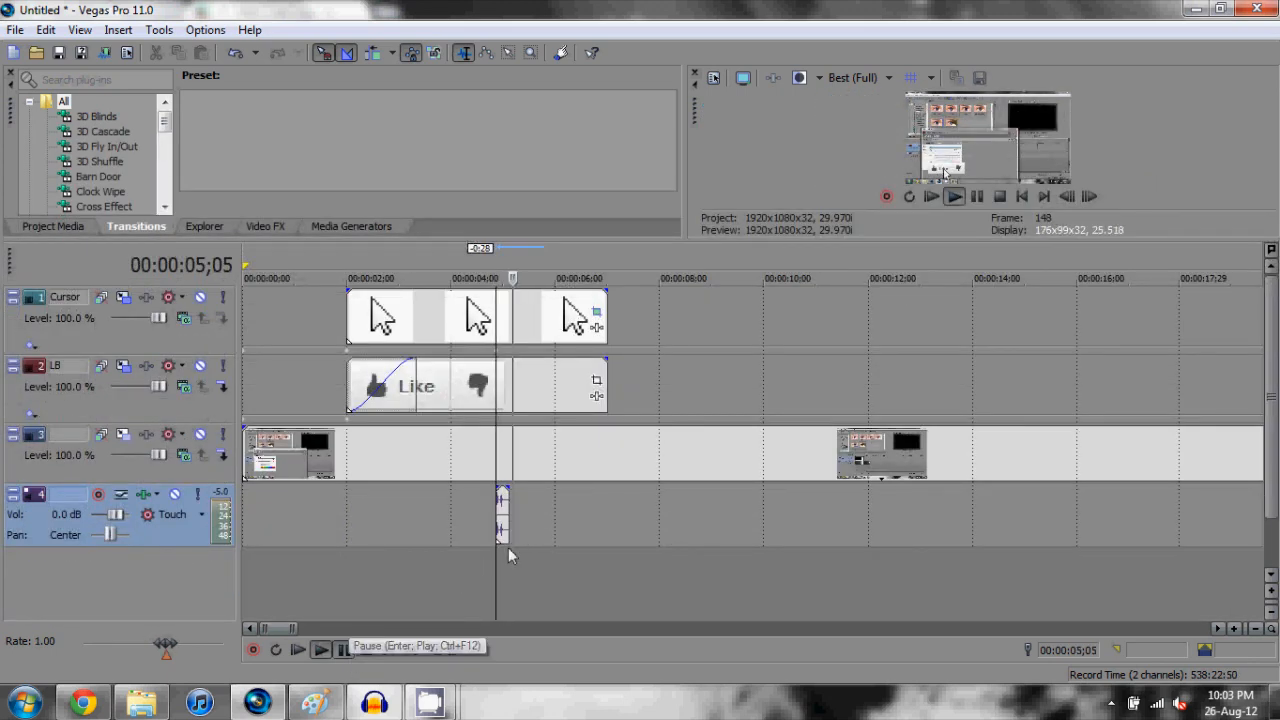
{"action": "left_click", "coordinate": [296, 648]}
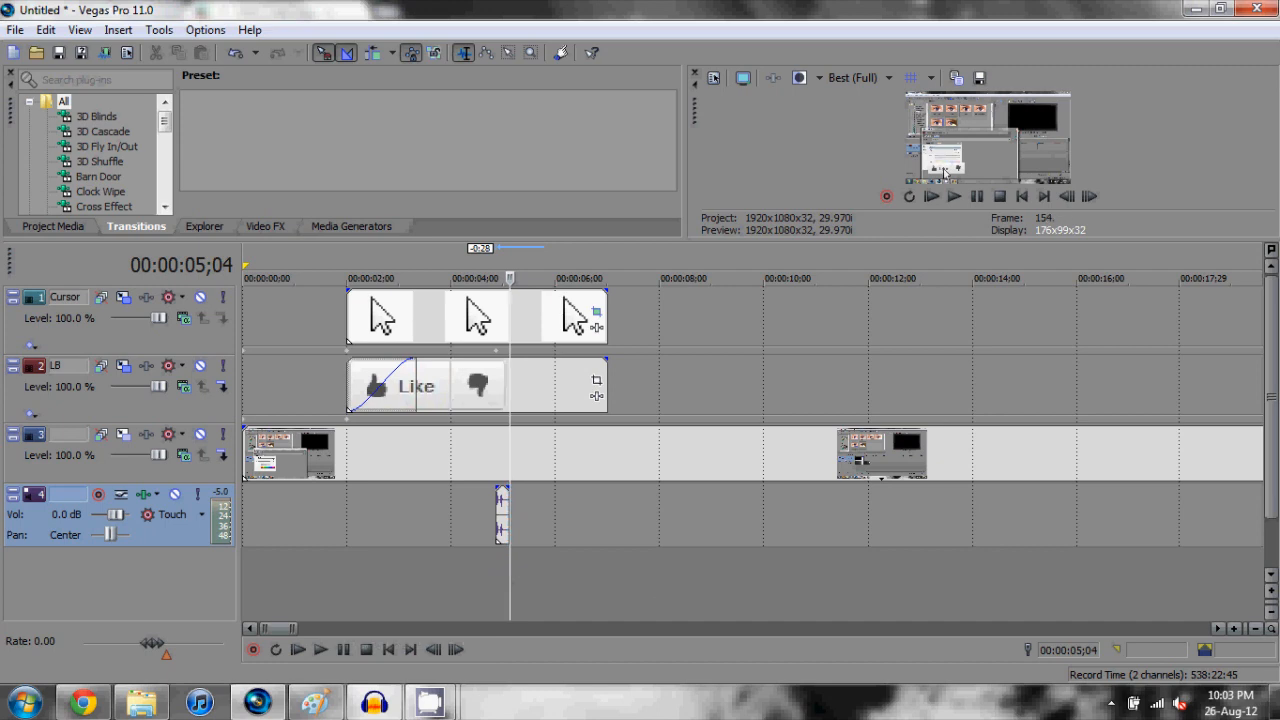
{"action": "mouse_move", "coordinate": [512, 400]}
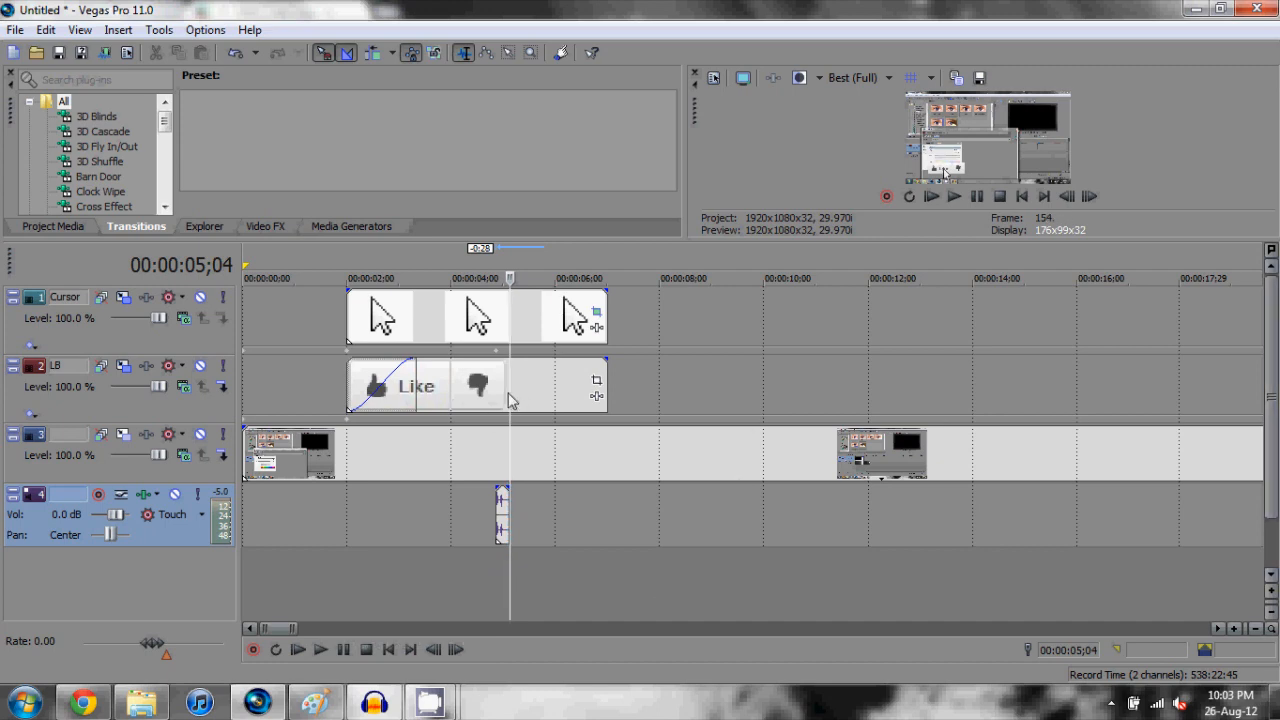
{"action": "left_click", "coordinate": [556, 384]}
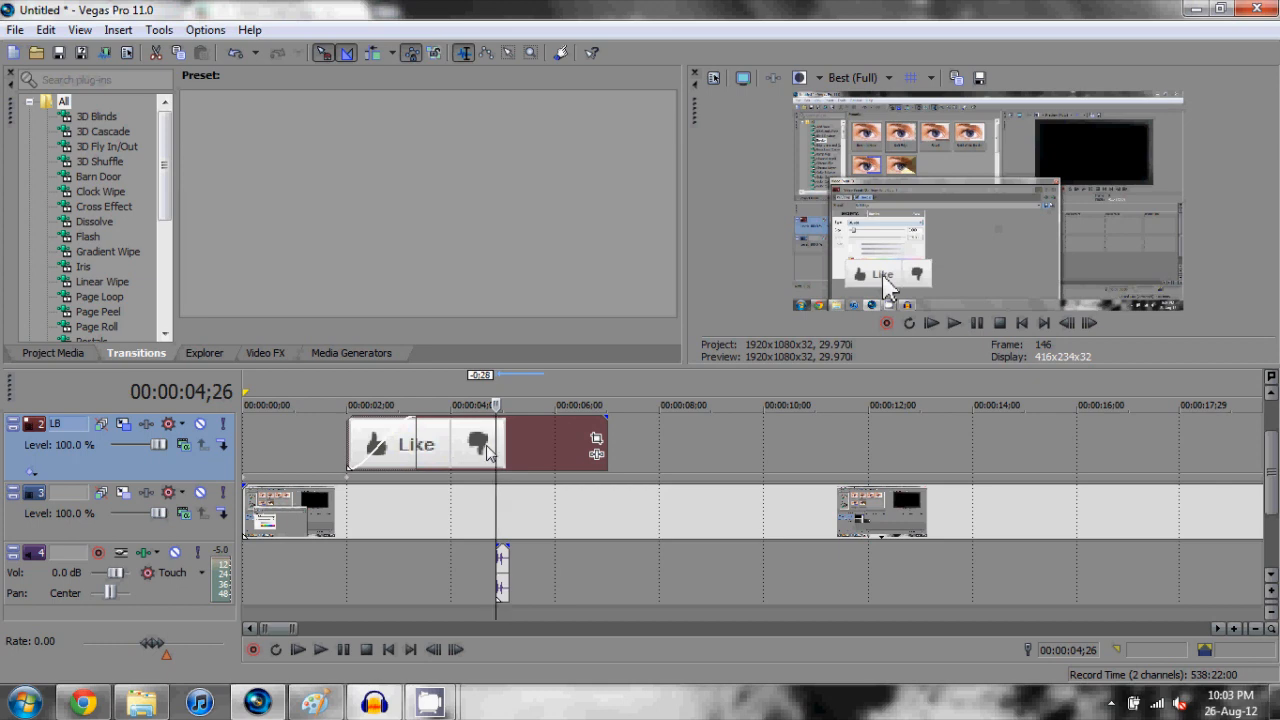
{"action": "mouse_move", "coordinate": [836, 330]}
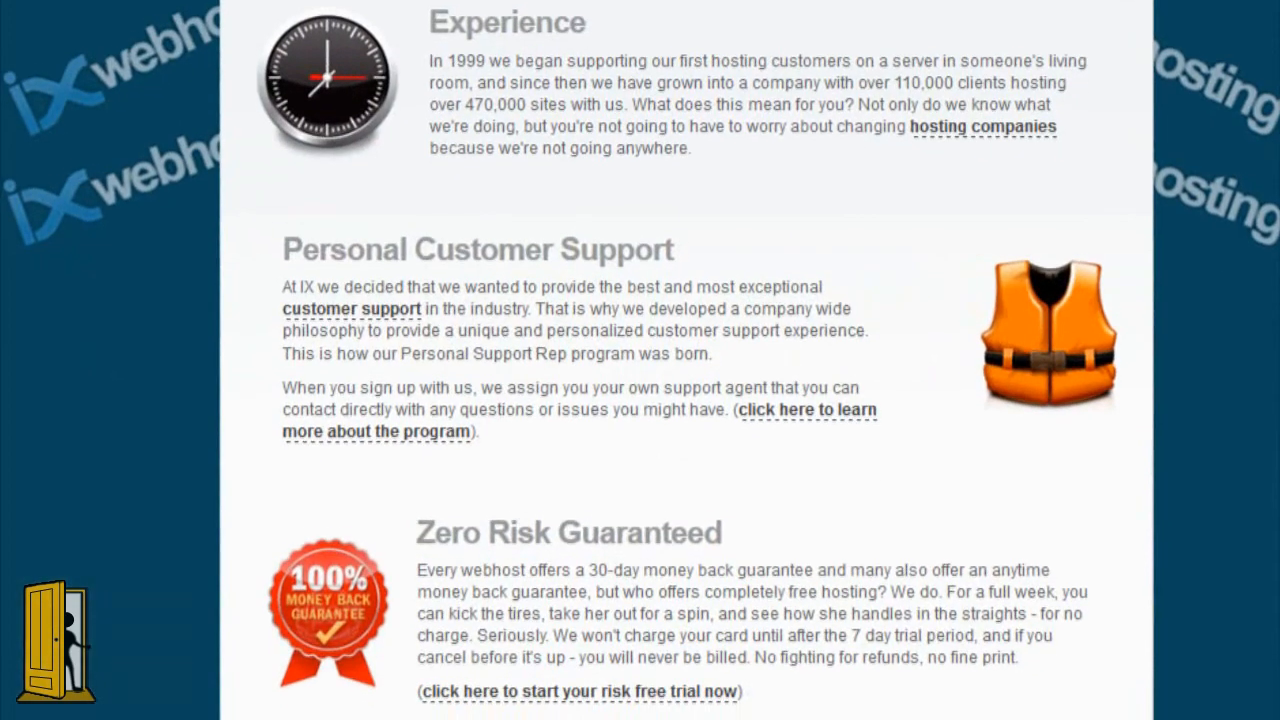
{"action": "scroll", "scroll_direction": "down", "scroll_amount": 3}
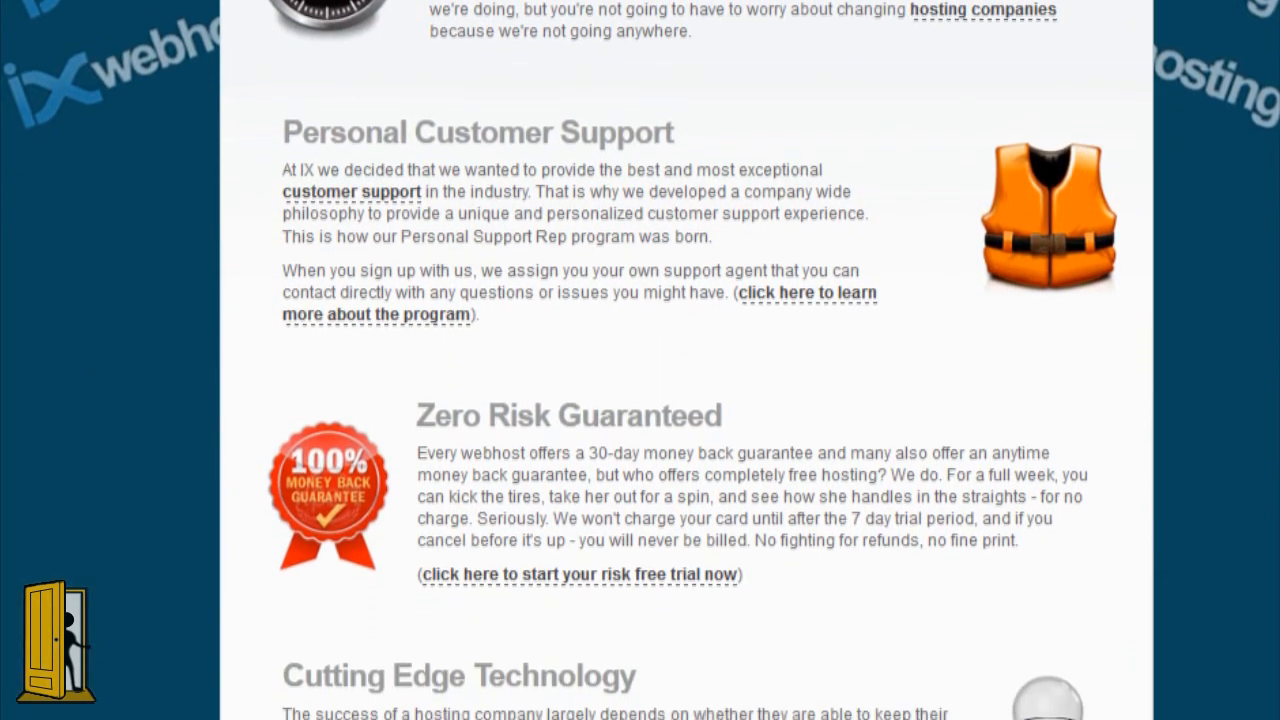
{"action": "scroll", "scroll_direction": "down", "scroll_amount": 3}
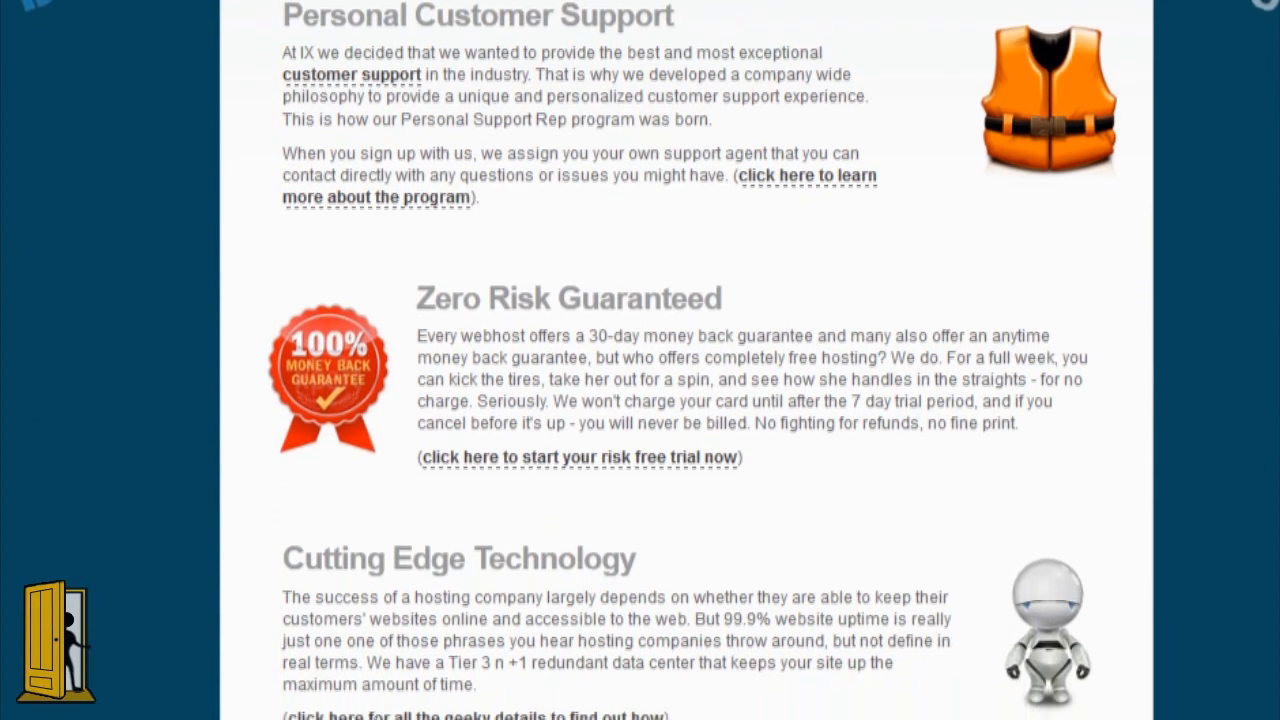